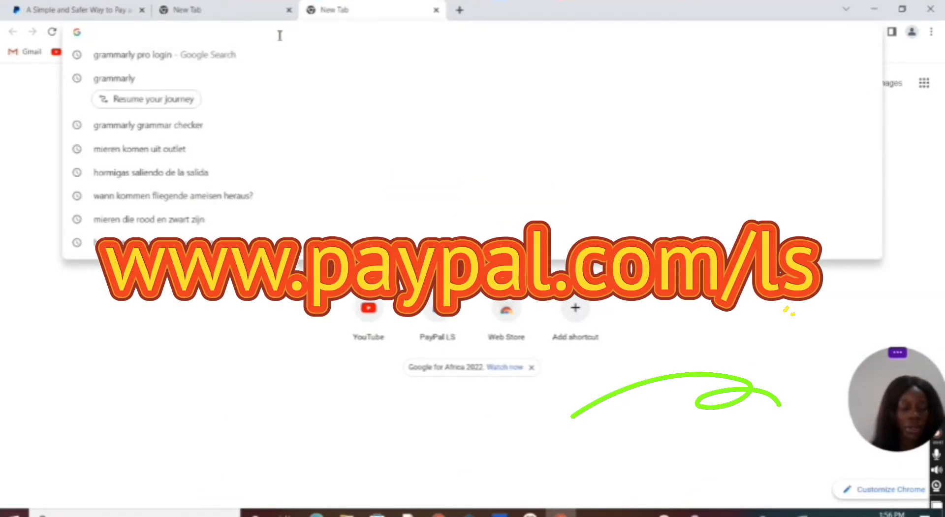
type("https://www.paypal.com/ls")
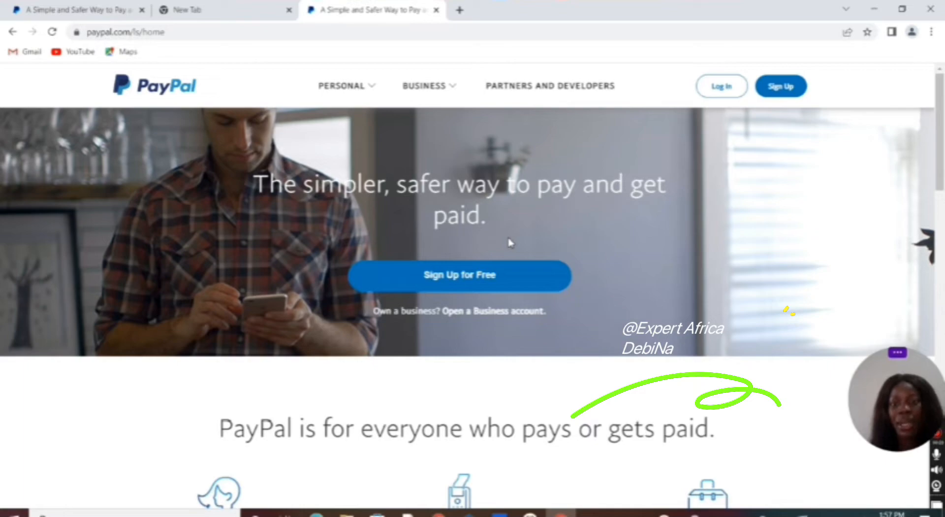
mouse_move(476, 283)
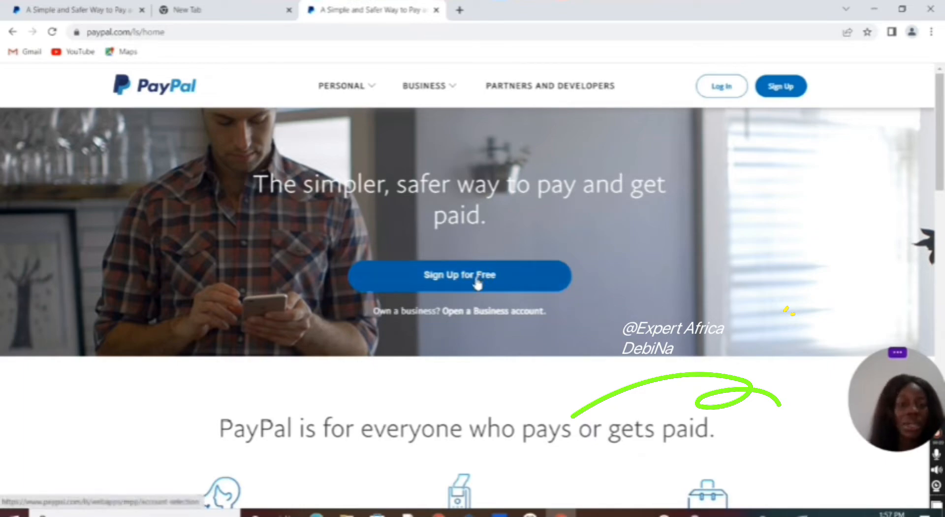
Step: Begin free sign-up, choose Business Account and continue to the security challenge
left_click(459, 275)
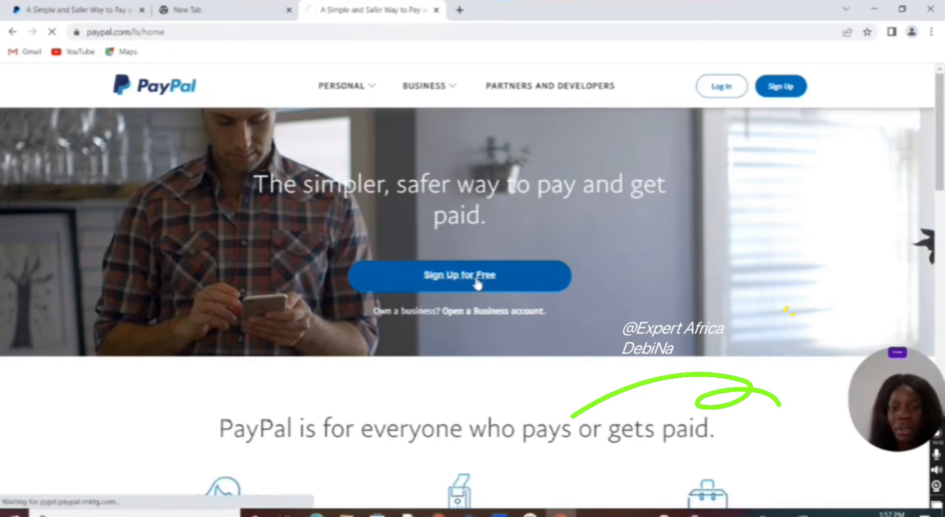
left_click(458, 275)
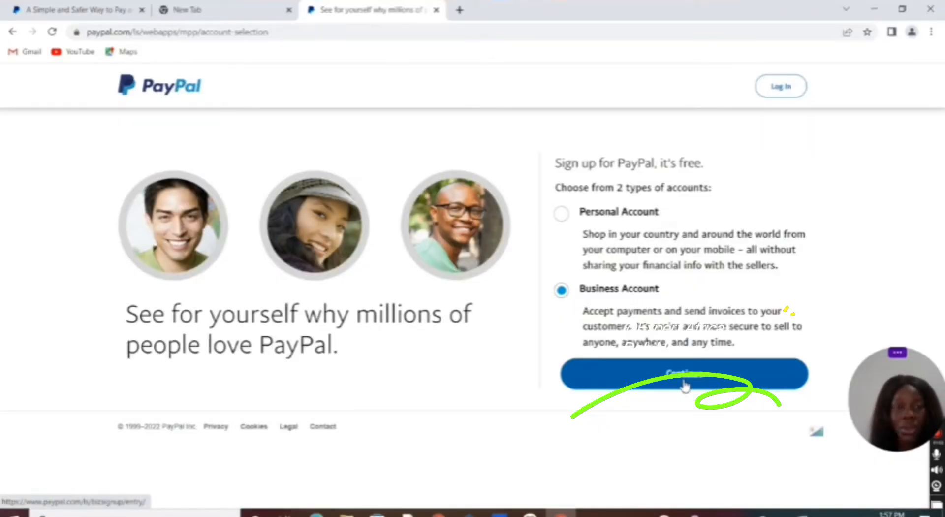
left_click(683, 373)
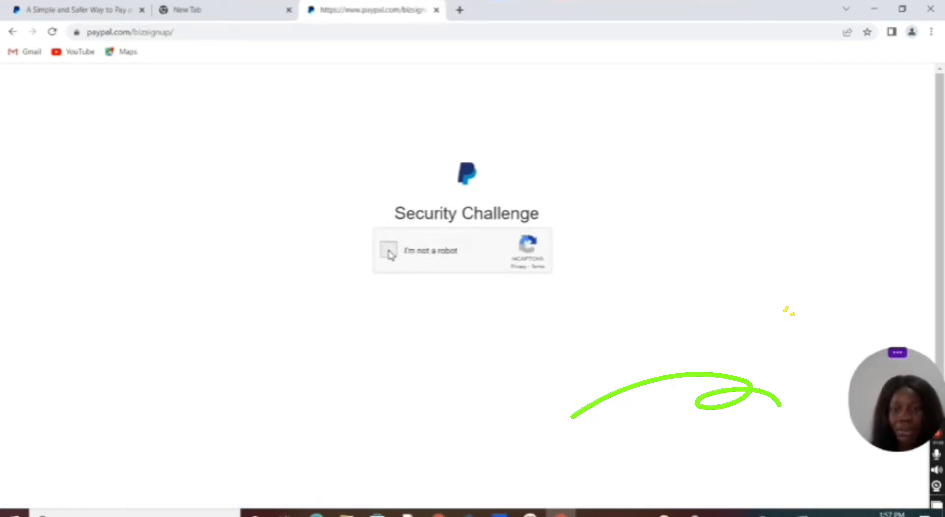
Step: Confirm 'I'm not a robot', mark the traffic-light squares and verify the selection
left_click(388, 251)
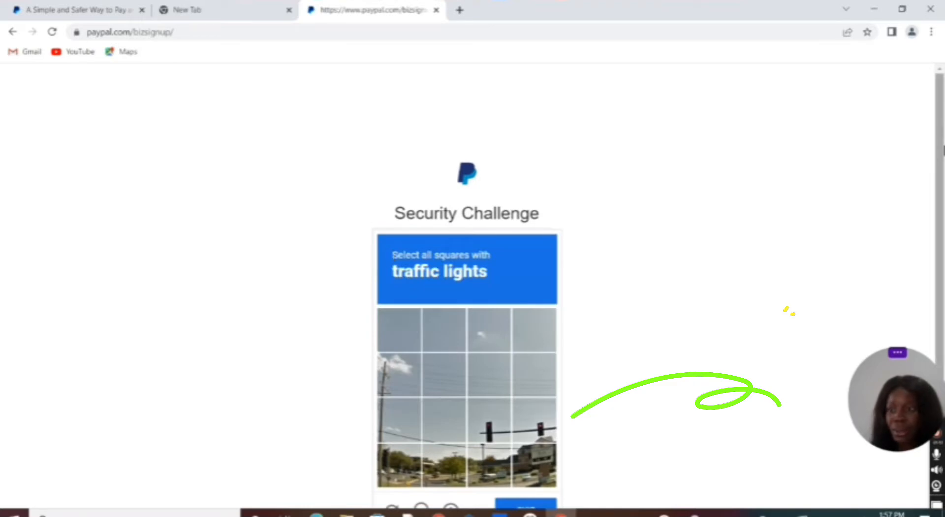
scroll("down", 3)
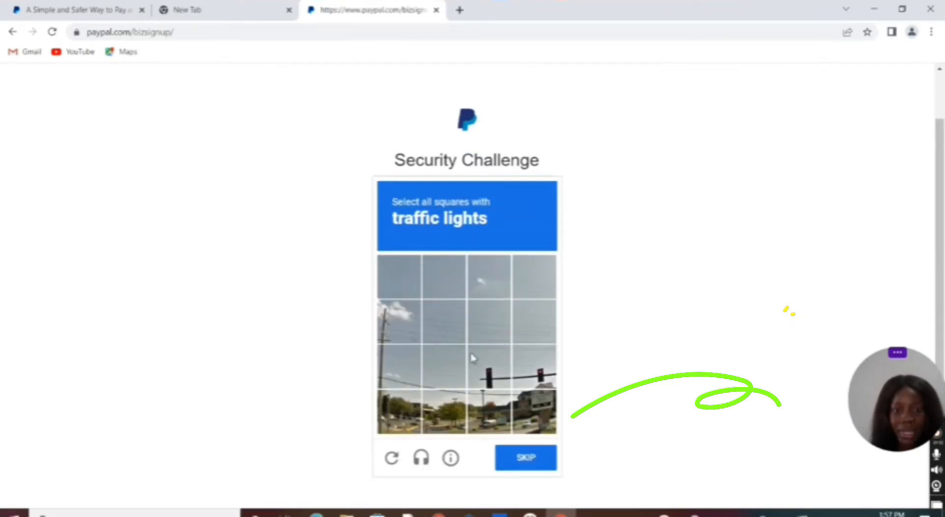
left_click(533, 365)
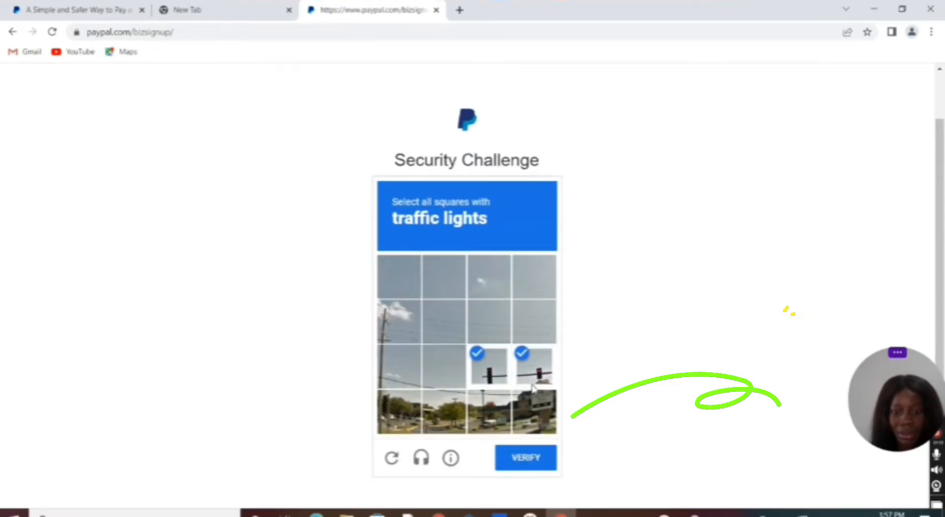
left_click(488, 412)
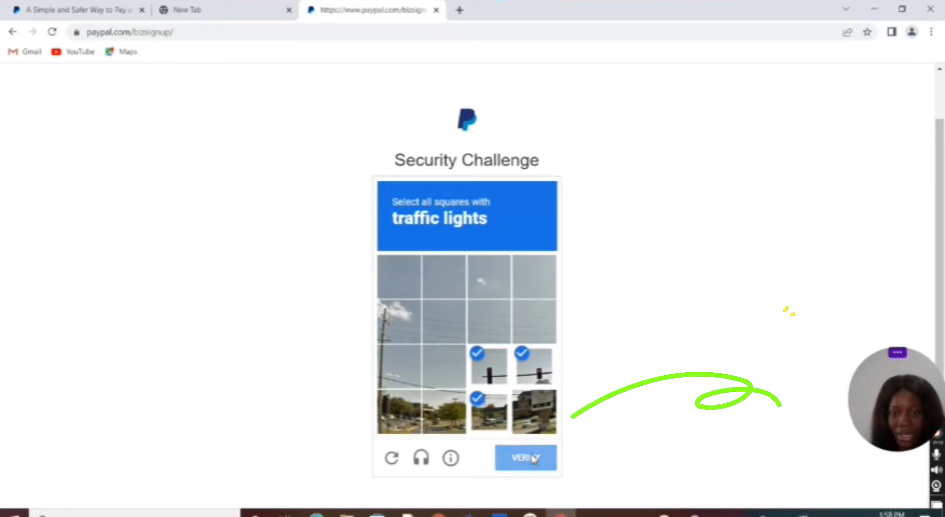
left_click(524, 457)
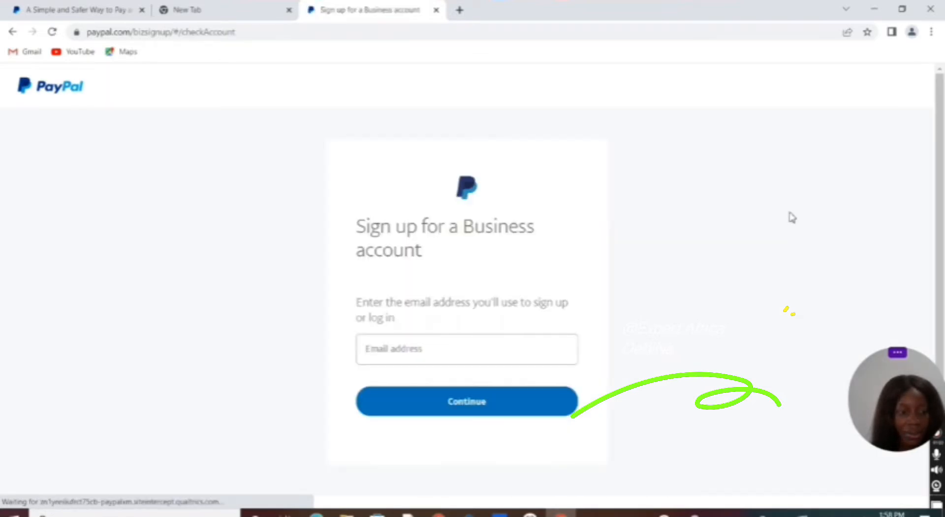
mouse_move(385, 174)
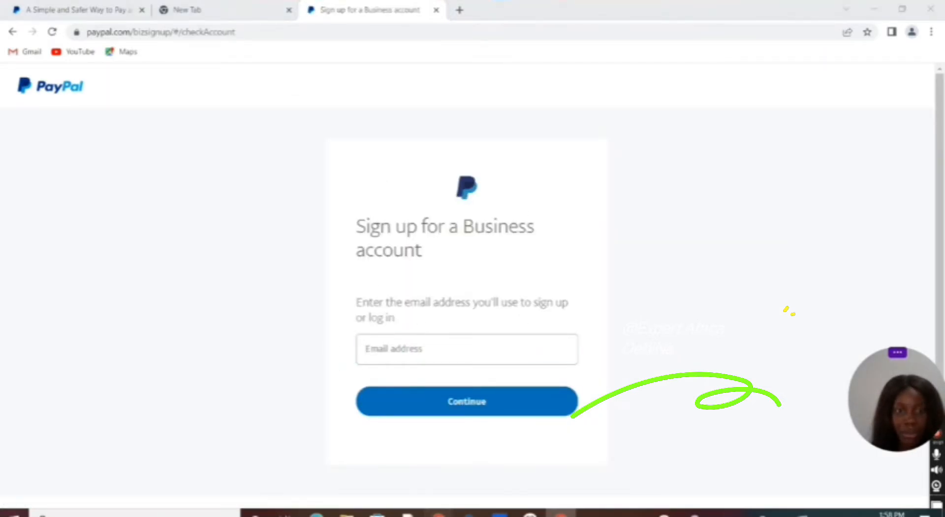
left_click(369, 10)
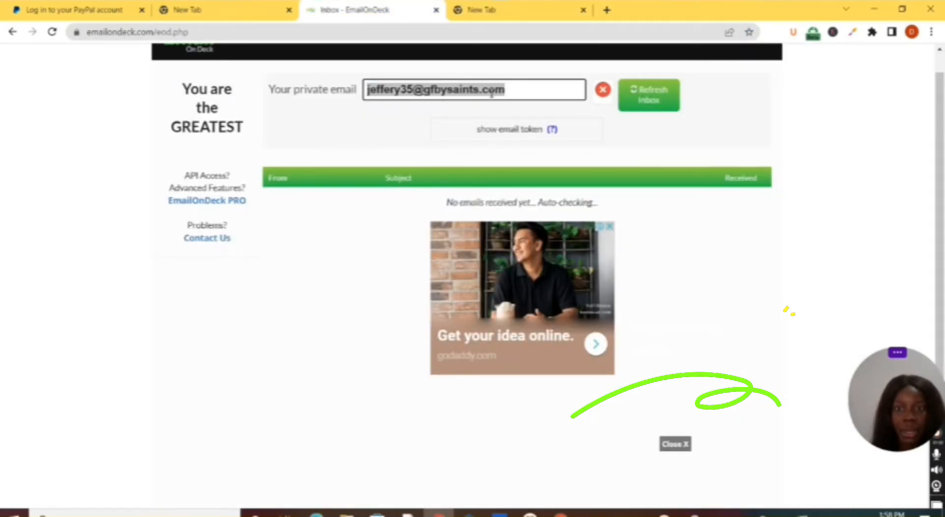
right_click(473, 90)
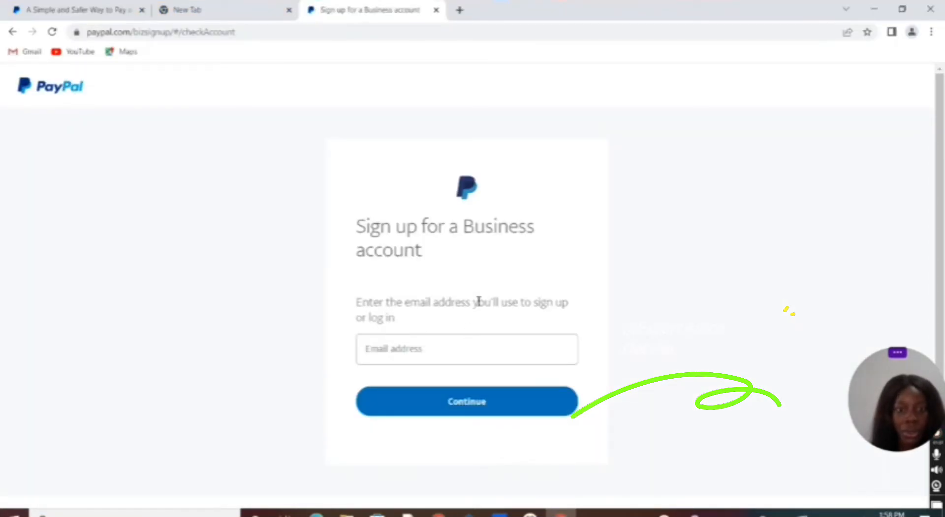
left_click(466, 348)
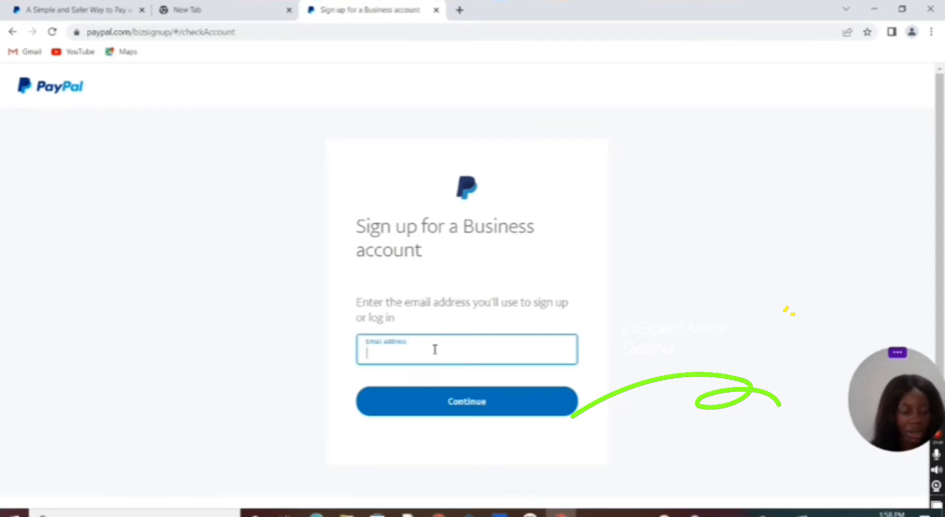
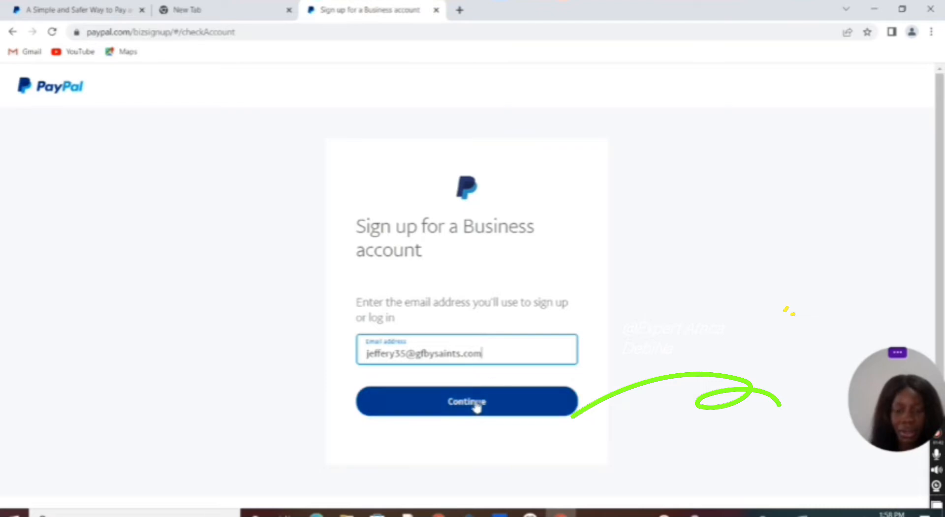
left_click(466, 401)
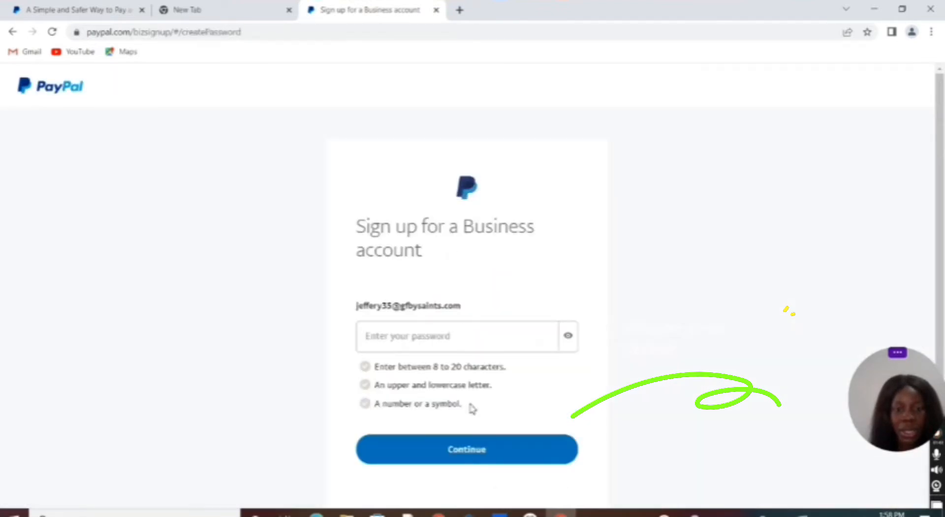
Step: Enter a password satisfying all three checks and continue to the business form
left_click(463, 335)
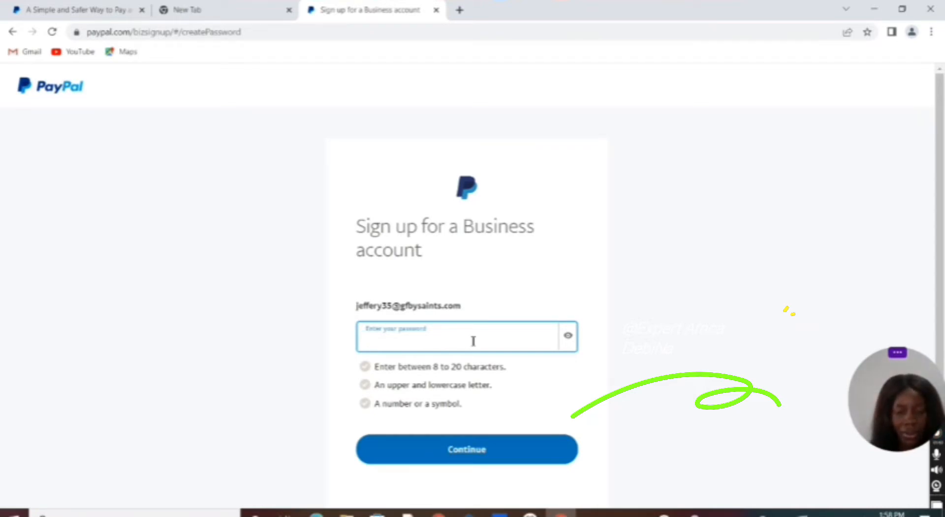
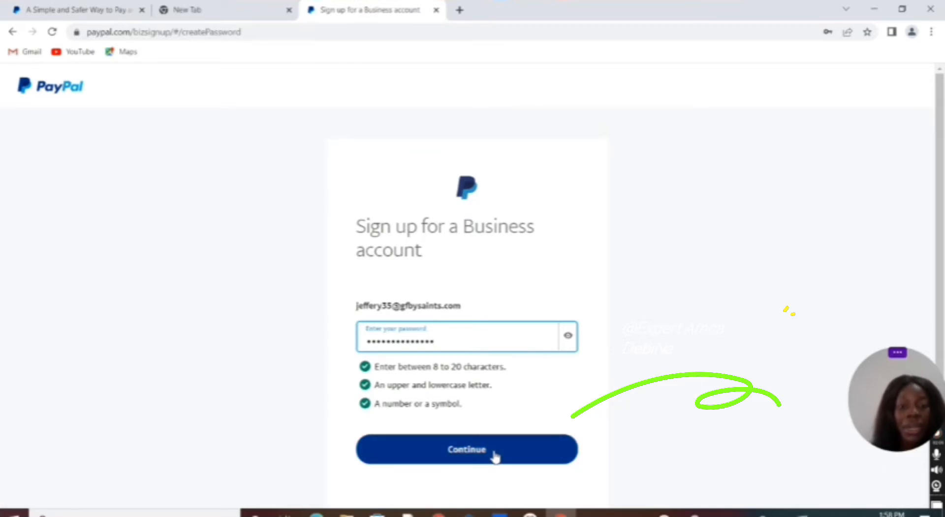
left_click(466, 449)
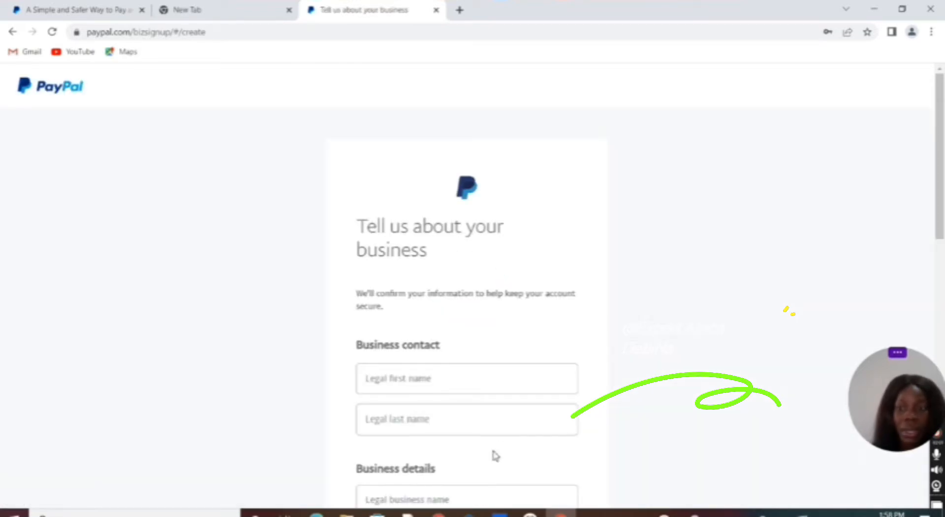
scroll("down", 3)
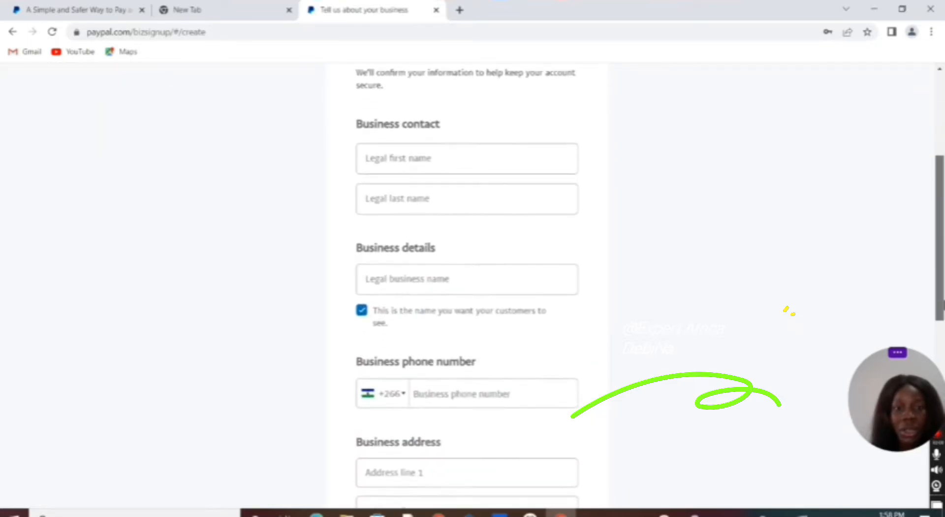
left_click(467, 144)
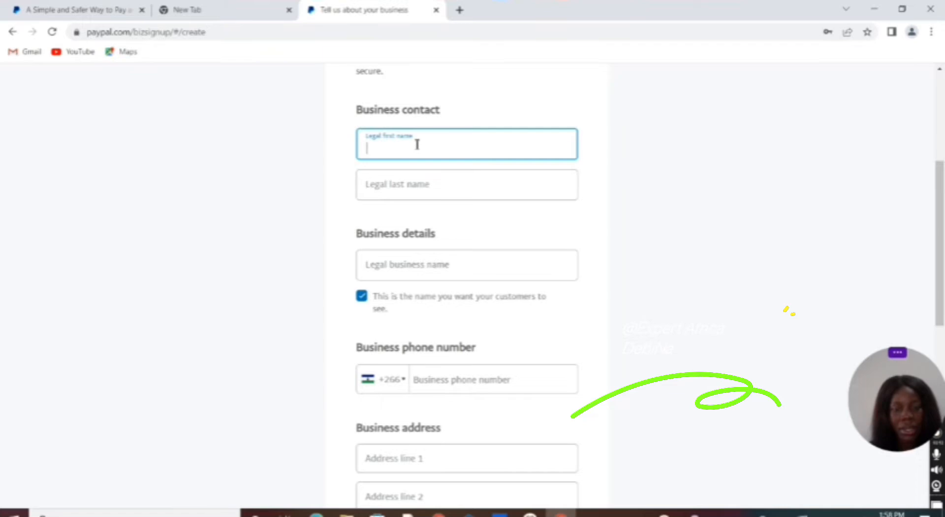
type("Ab")
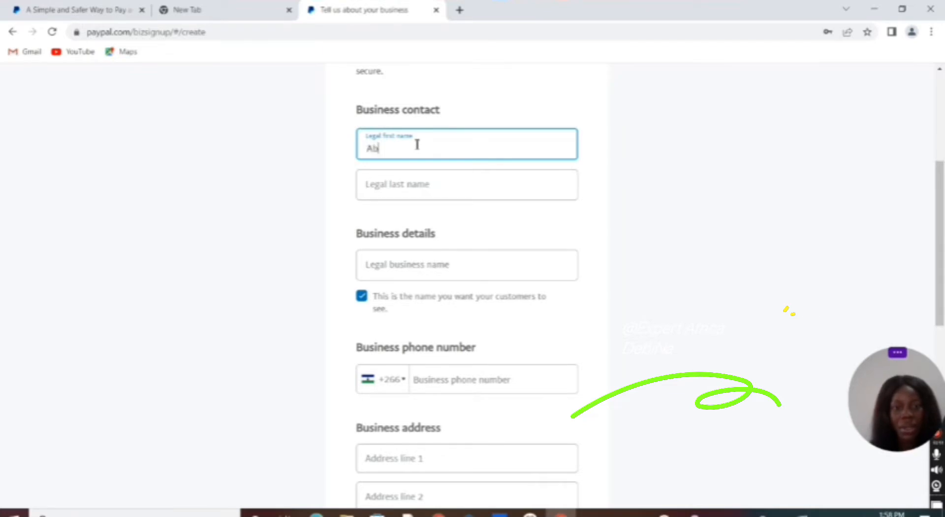
key("Backspace")
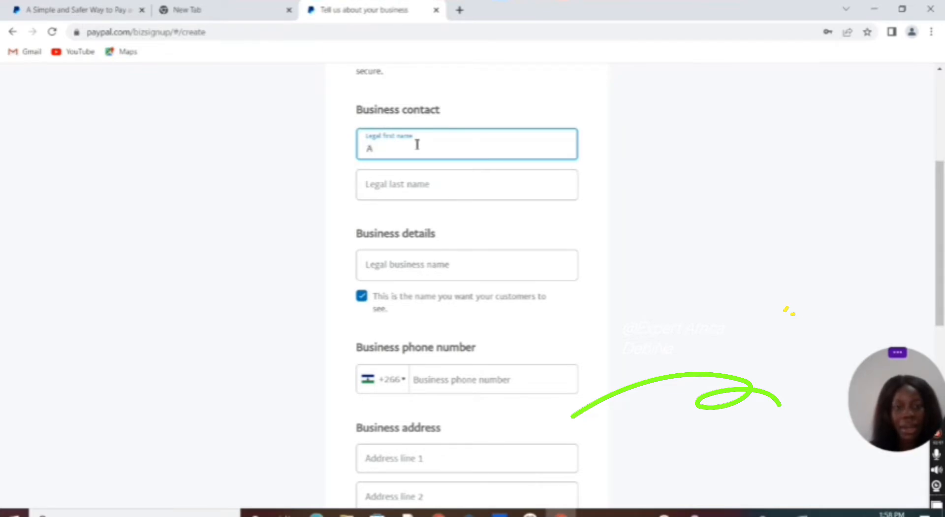
type("ma")
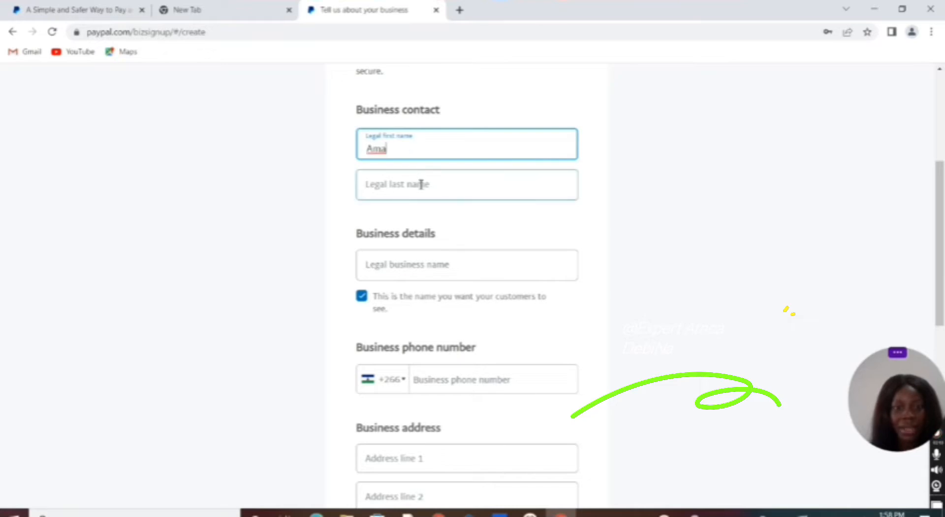
left_click(465, 184)
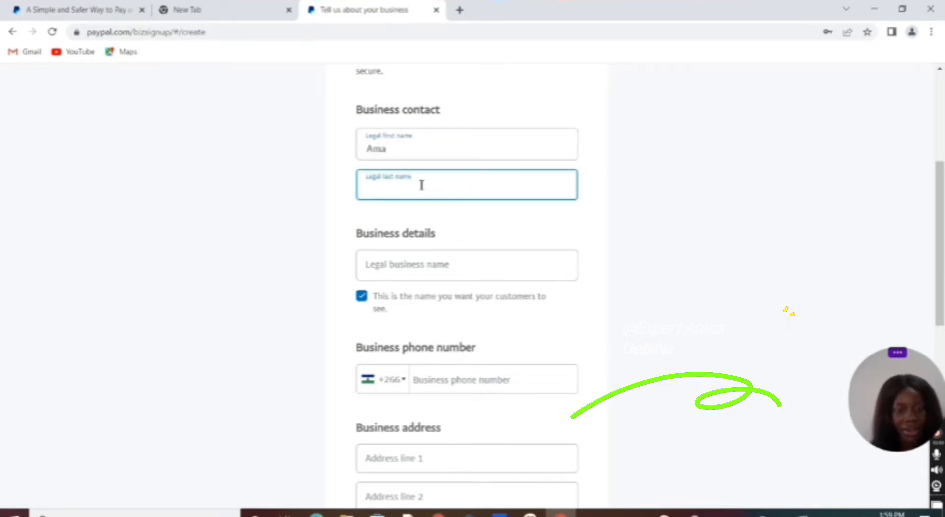
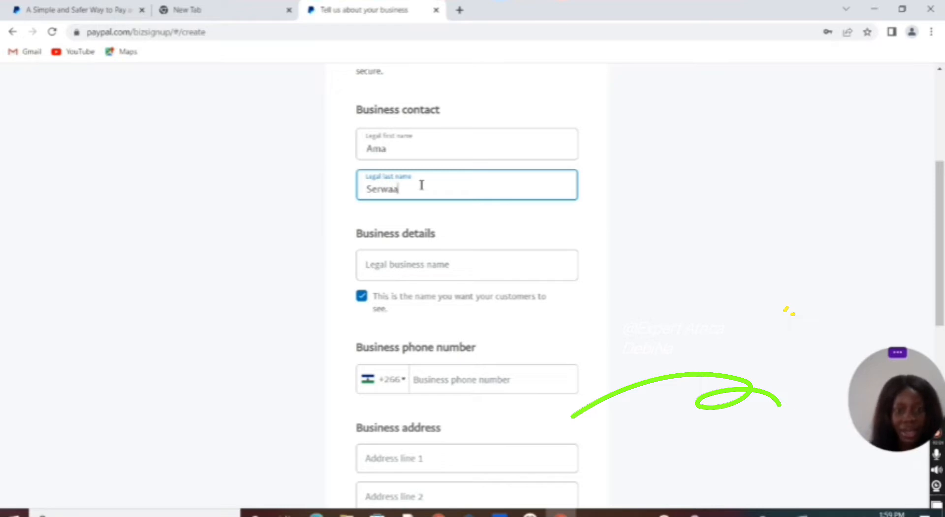
Step: Enter the legal business name Amaserwabiz, deleting extra letters along the way
left_click(465, 265)
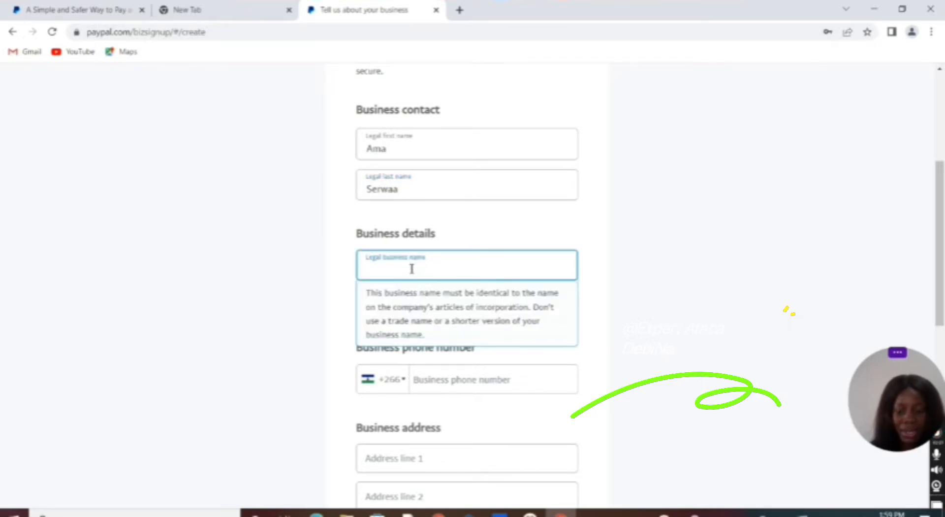
type("am")
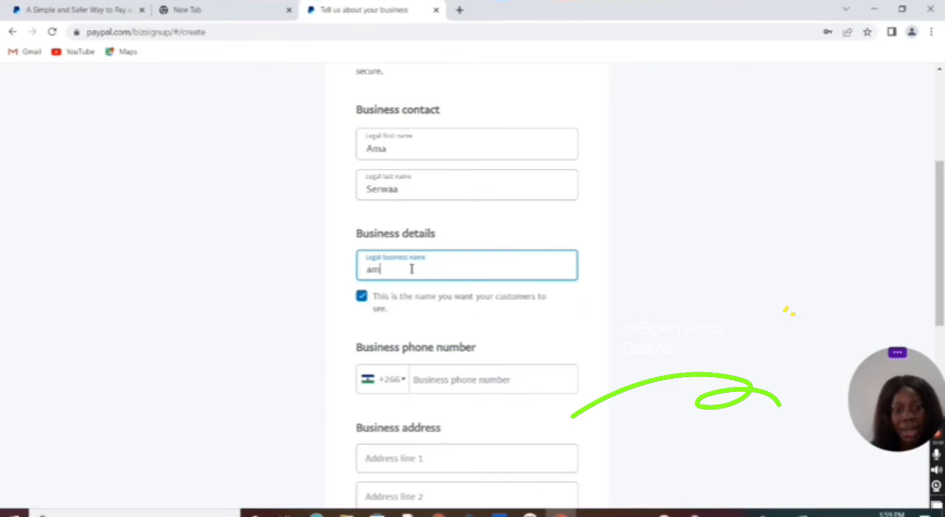
type("Am")
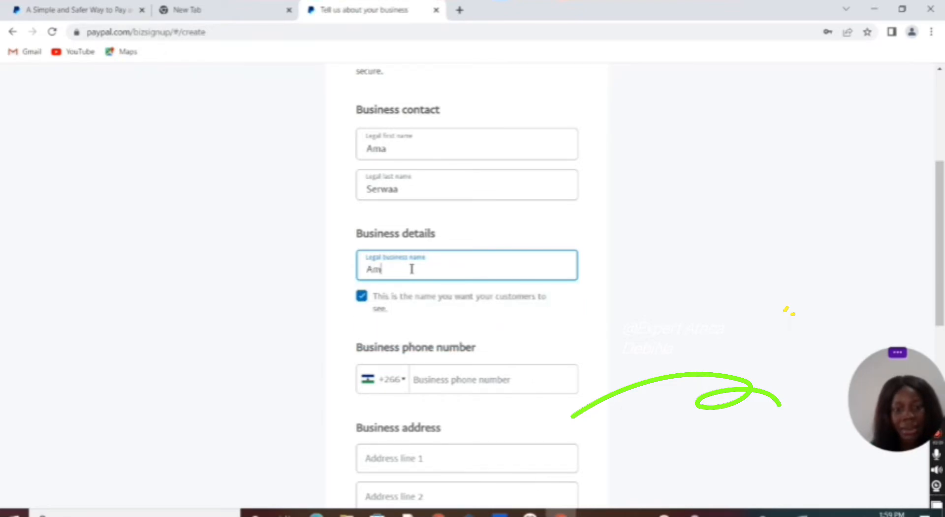
type("asei")
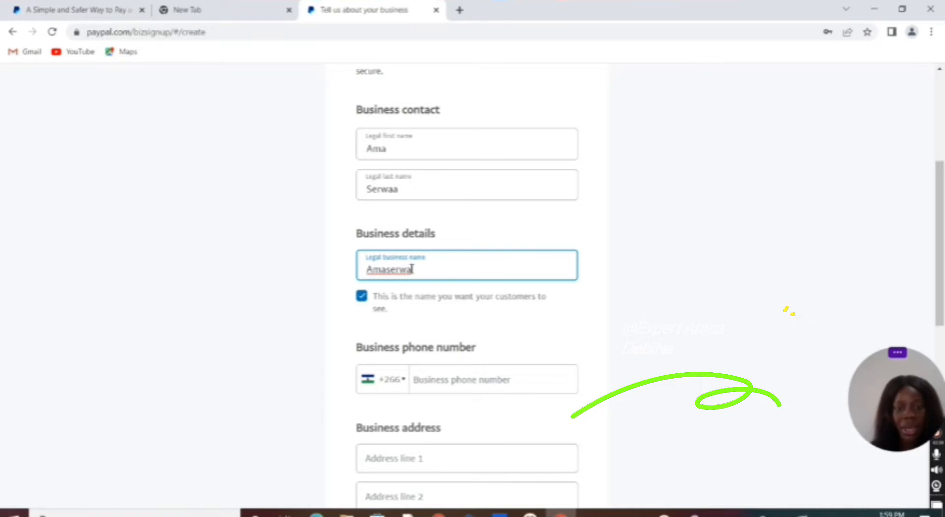
type("a")
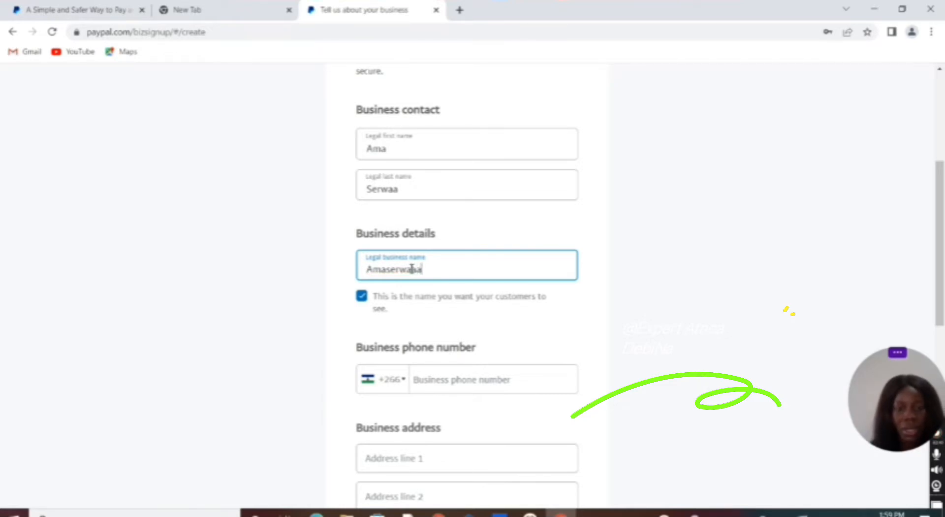
type("a")
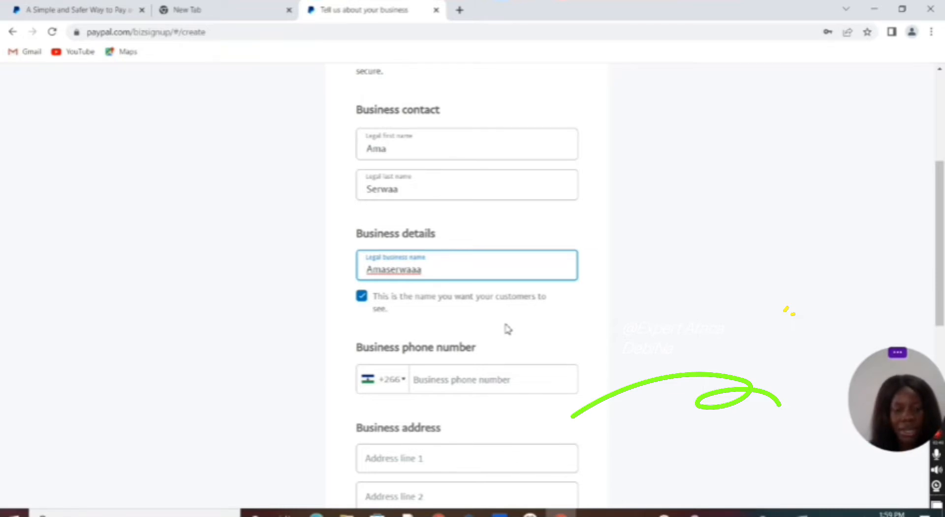
key("Backspace")
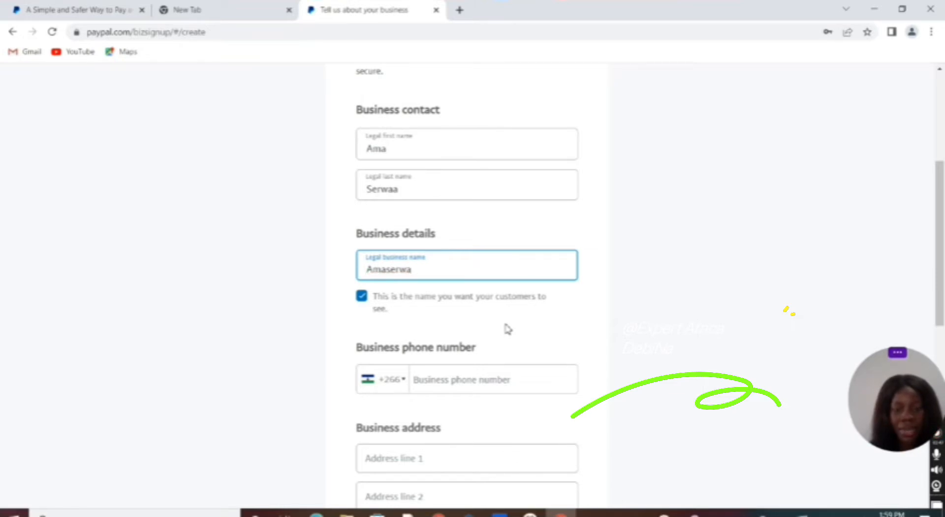
type("biz")
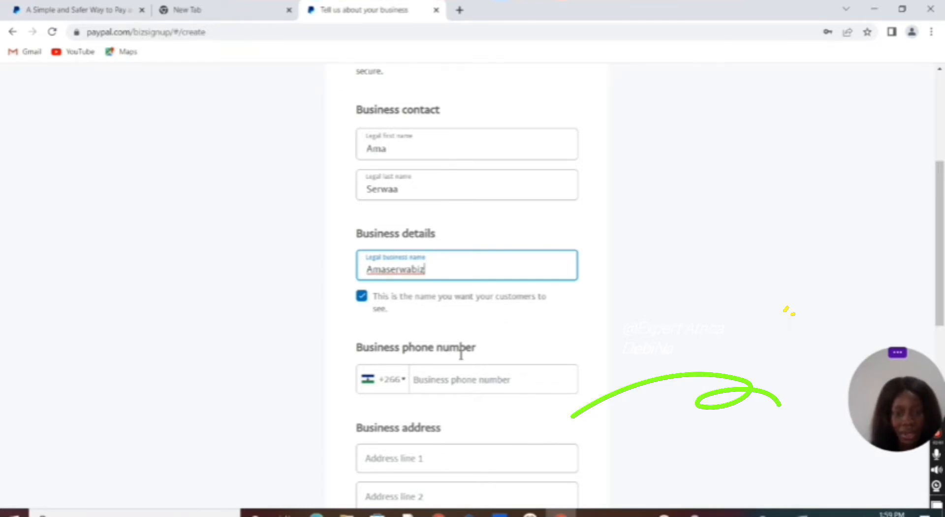
Step: Choose Ghana (+233) from the phone country code list
left_click(382, 379)
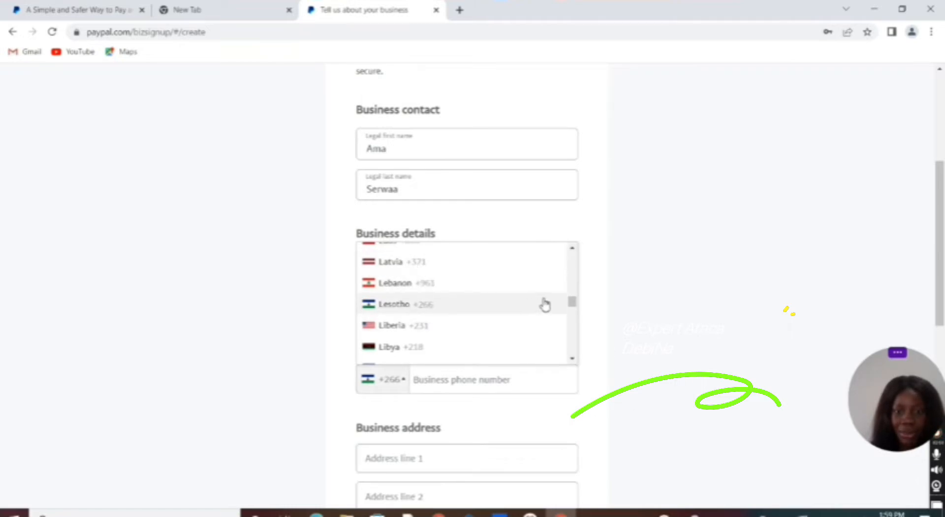
scroll("down", 3)
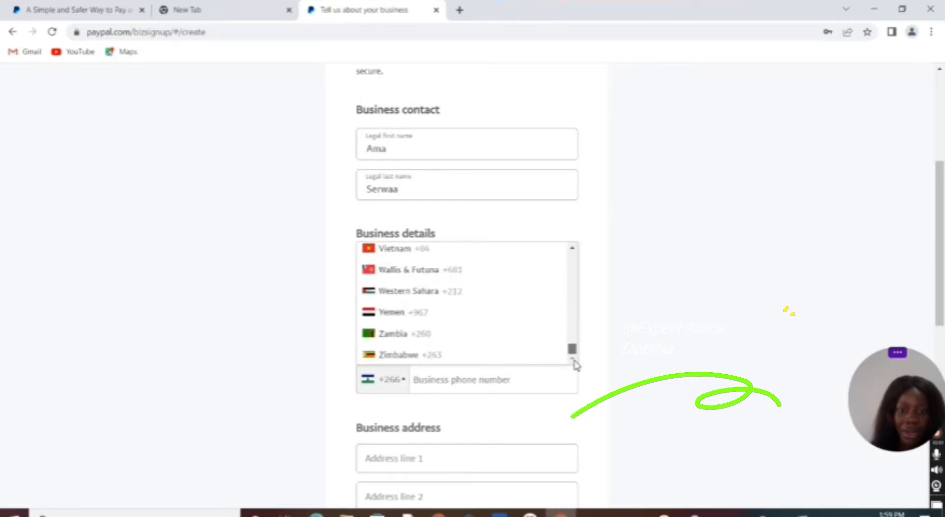
scroll("up", 3)
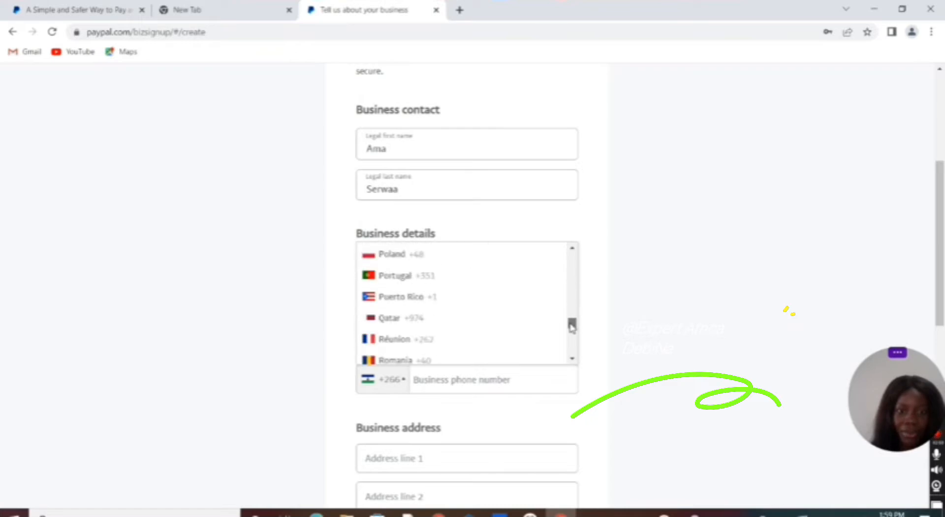
scroll("up", 3)
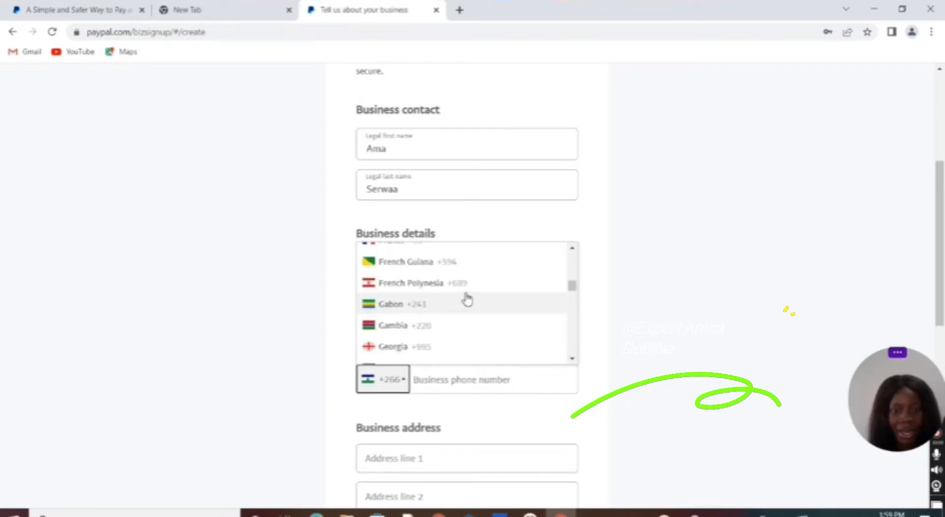
mouse_move(571, 289)
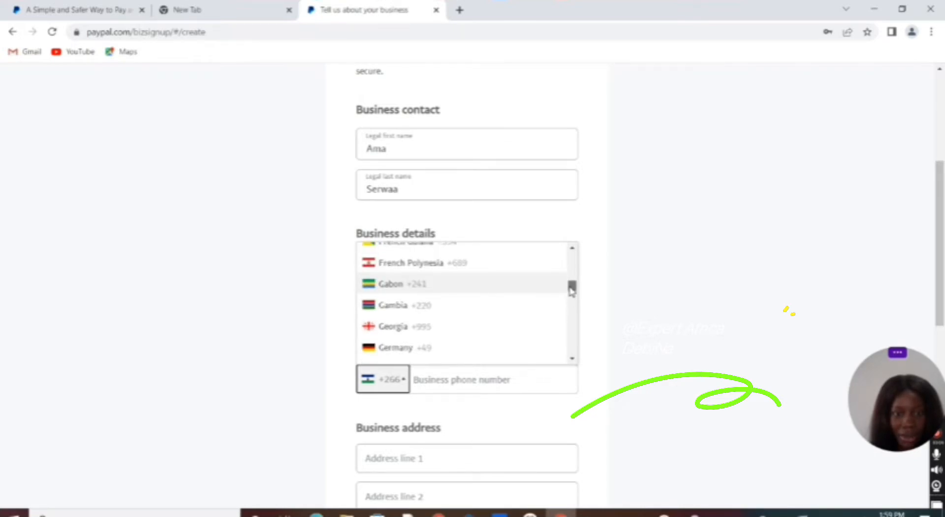
scroll("down", 3)
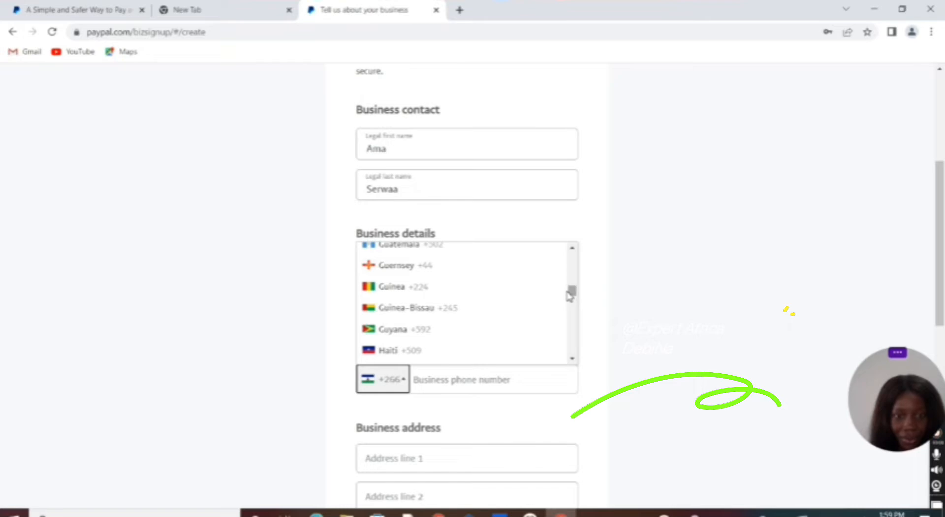
scroll("up", 3)
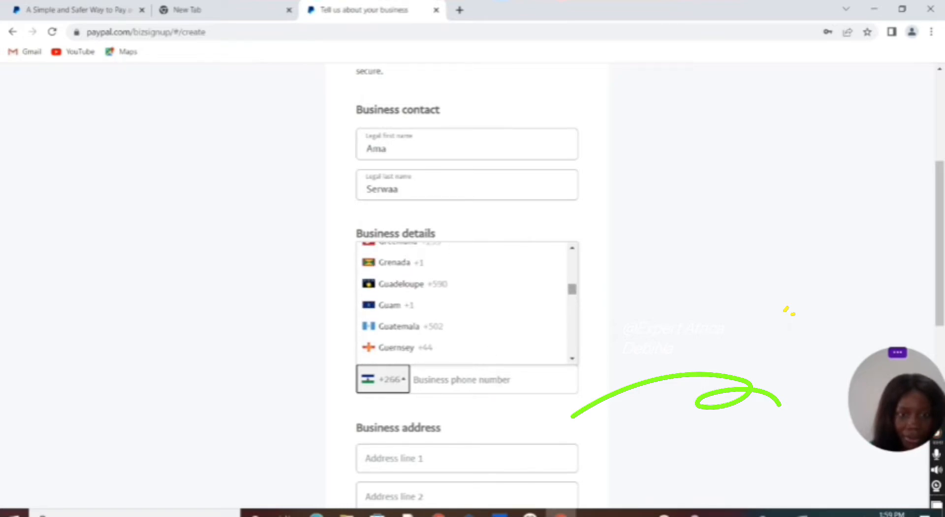
scroll("up", 3)
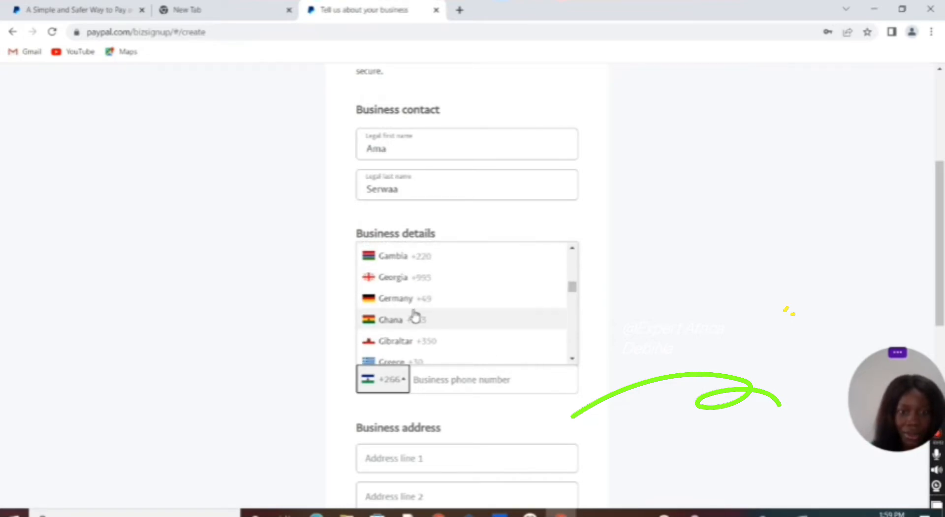
left_click(390, 318)
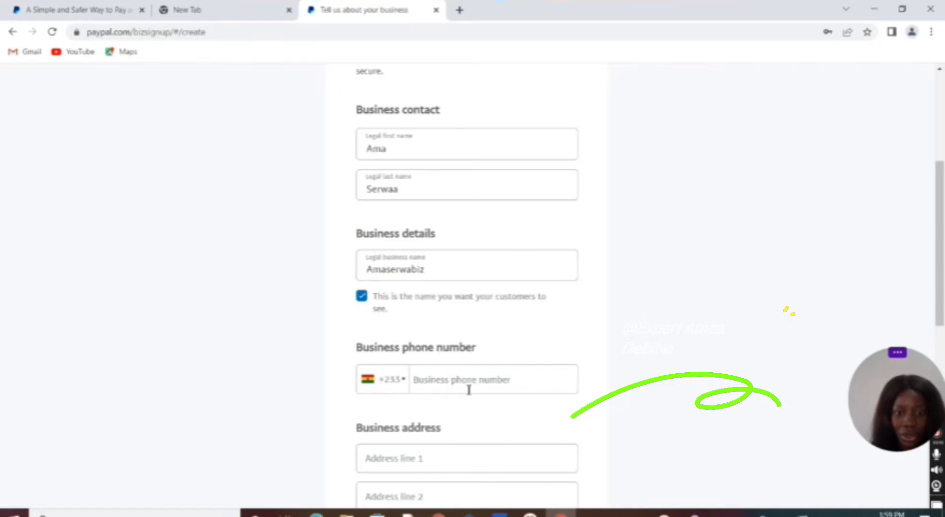
left_click(493, 378)
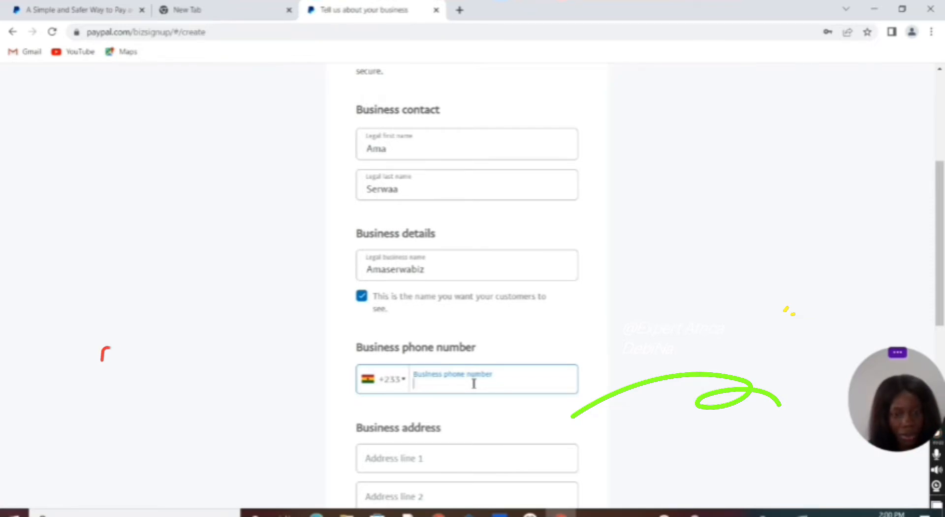
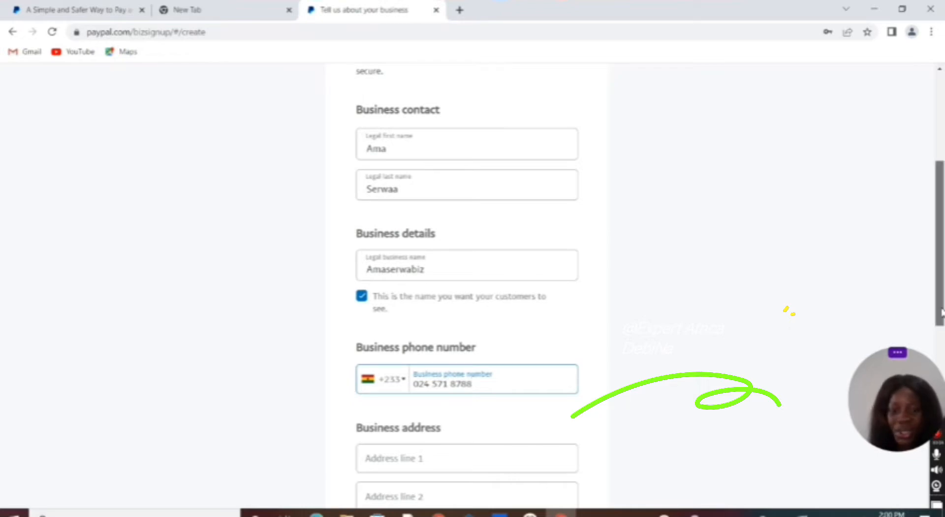
Step: Fill address lines Kaneshie and Madina, city Madina, region Accra and postal code 00233
scroll("down", 3)
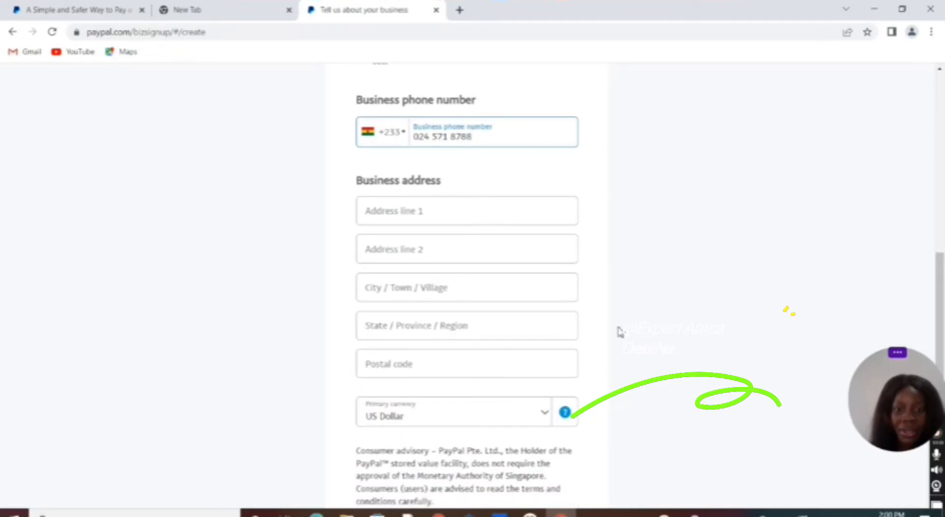
left_click(466, 211)
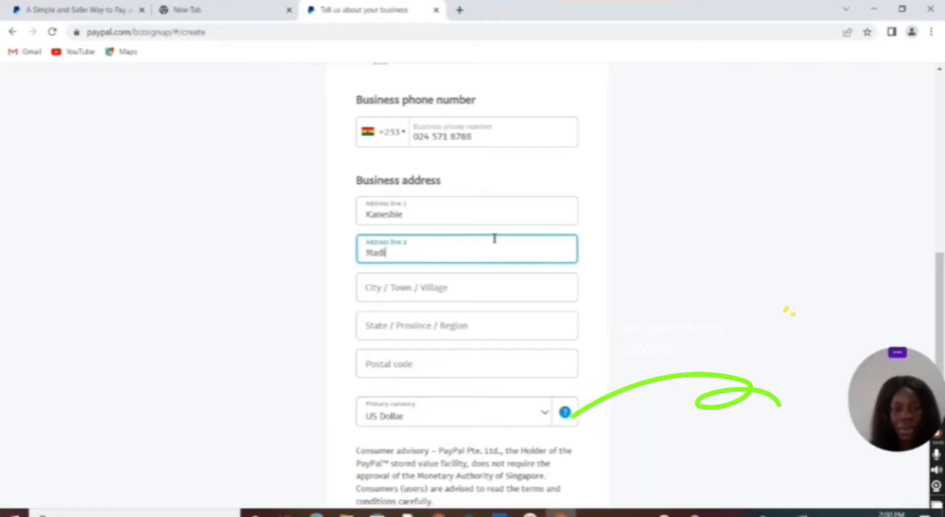
left_click(466, 288)
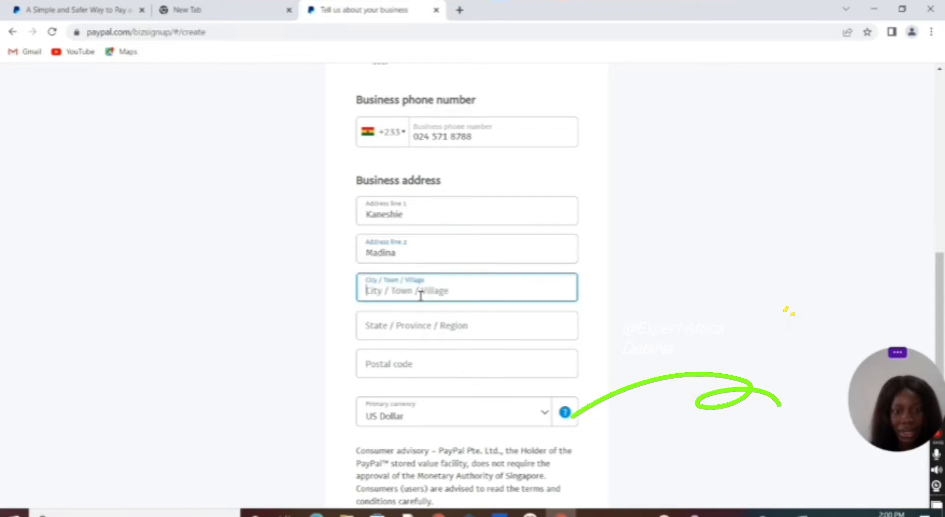
type("Madina")
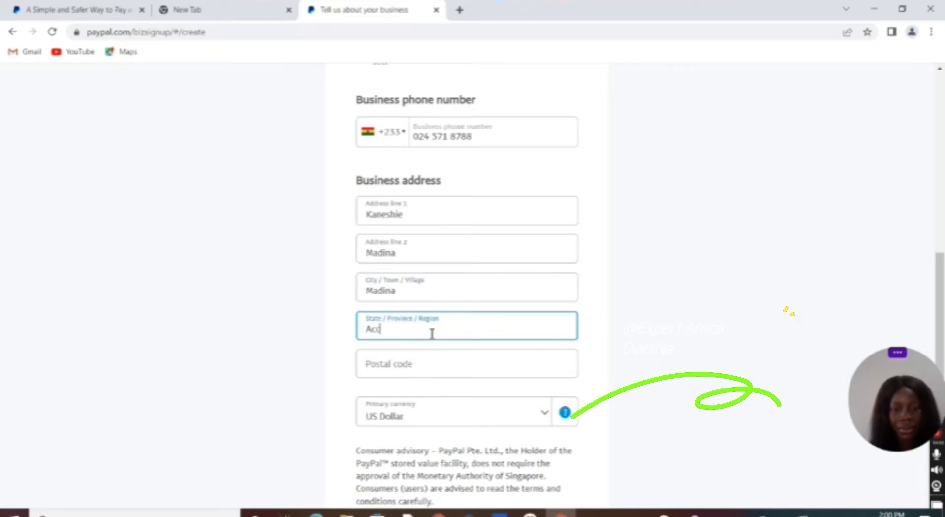
left_click(466, 363)
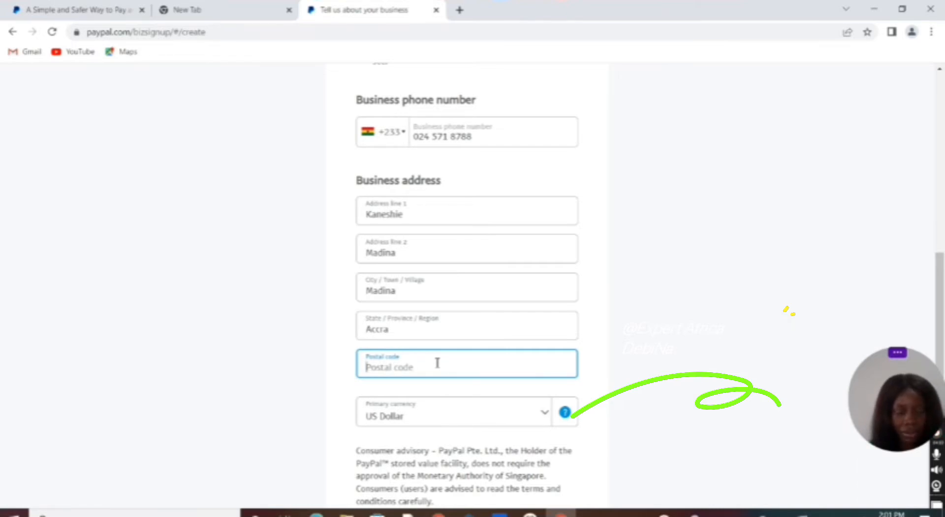
type("00")
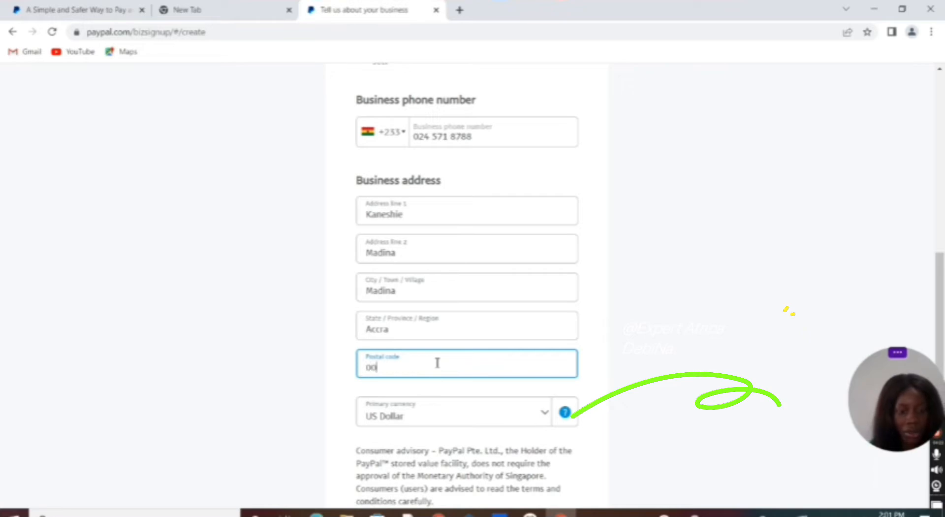
type("233")
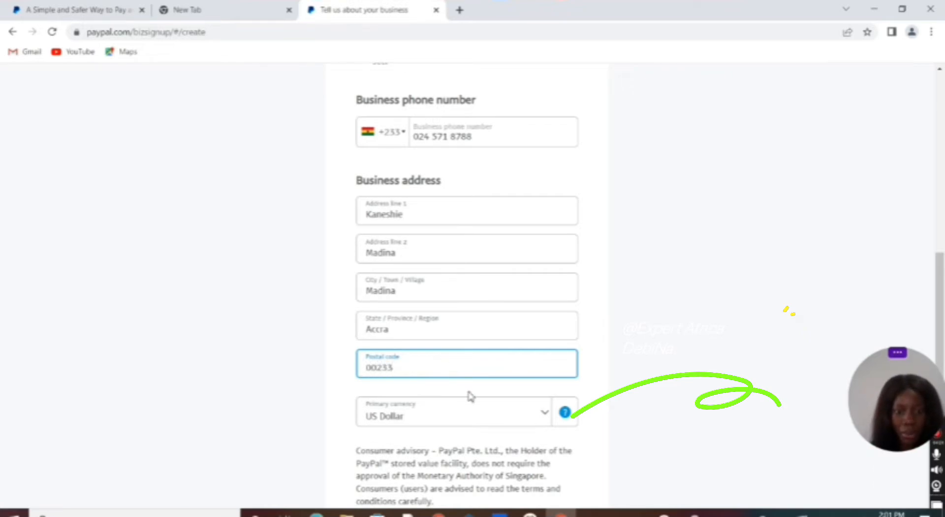
left_click(453, 415)
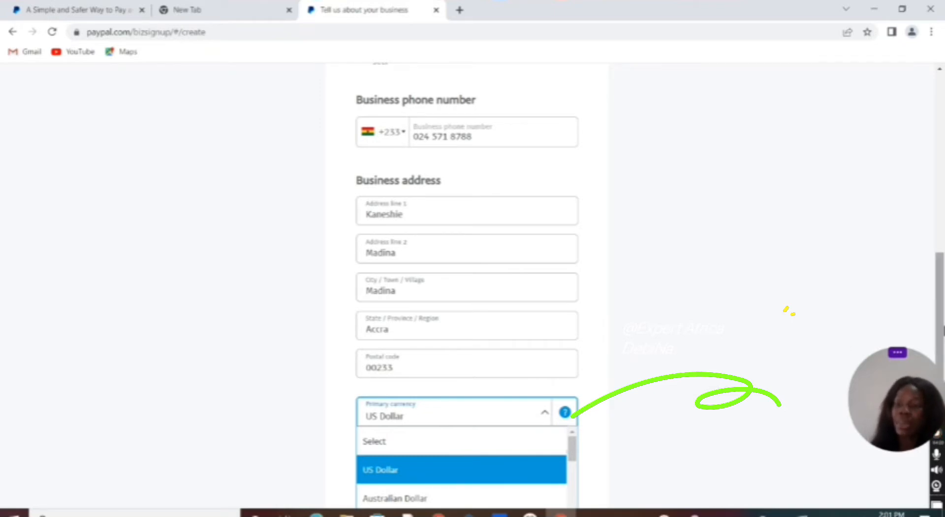
Step: Tick the user agreement checkbox and submit the business details with Agree and Continue
scroll("down", 3)
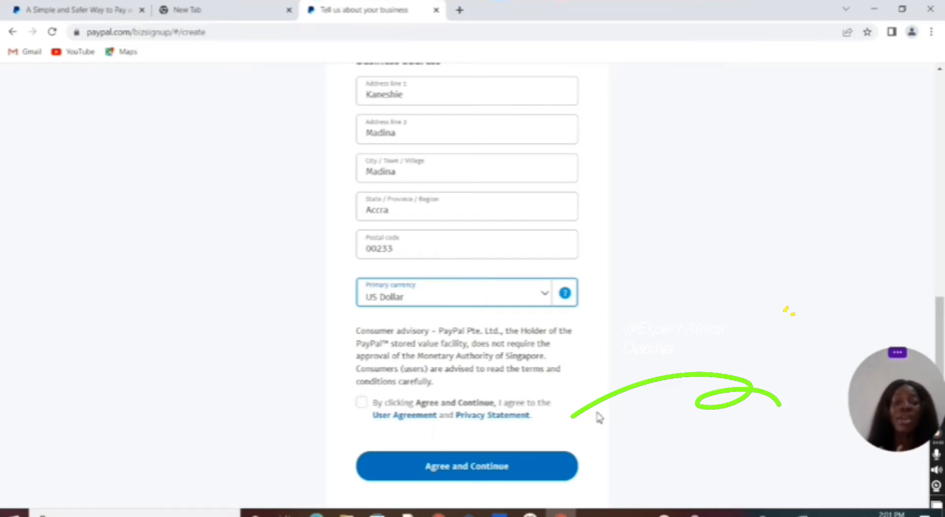
mouse_move(411, 428)
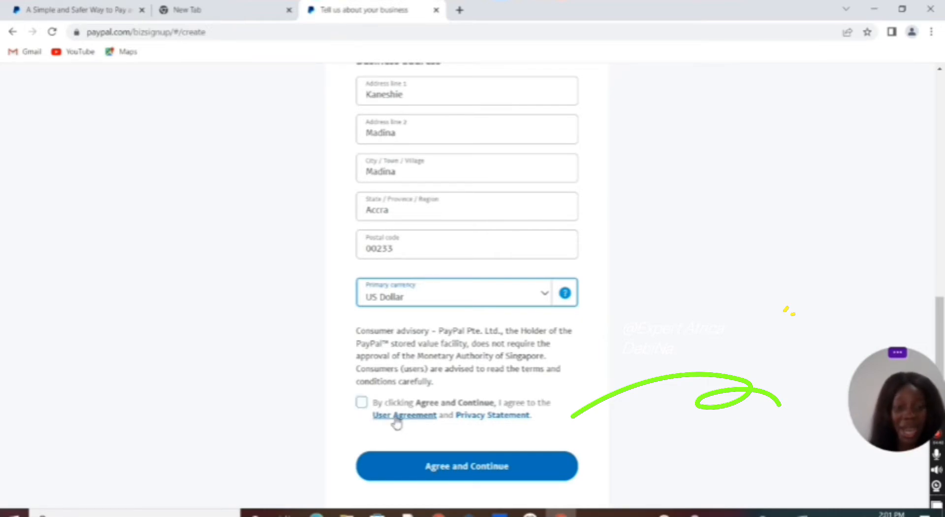
left_click(361, 402)
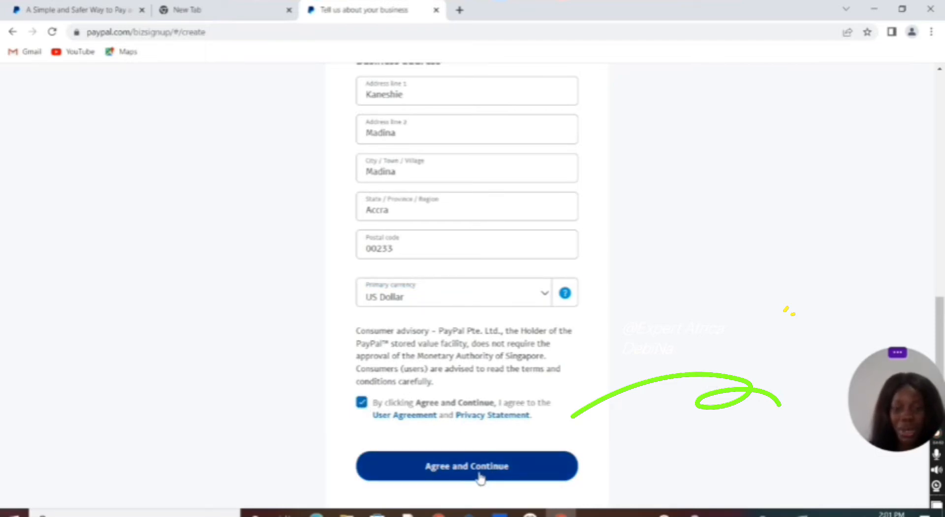
left_click(465, 466)
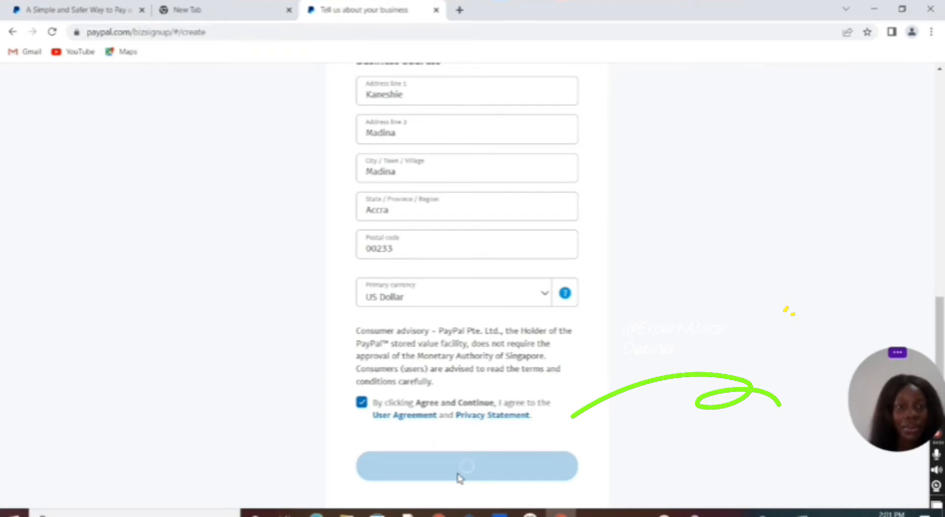
left_click(465, 464)
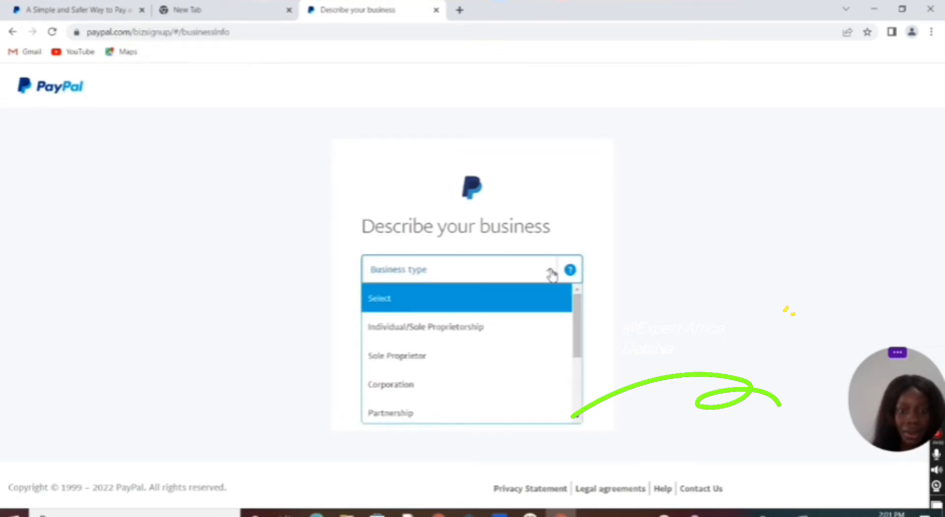
mouse_move(480, 329)
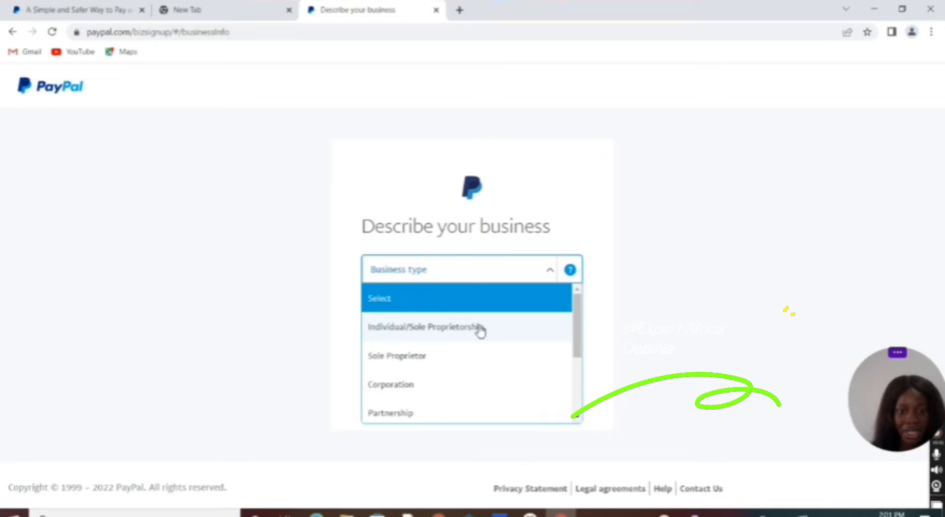
mouse_move(431, 361)
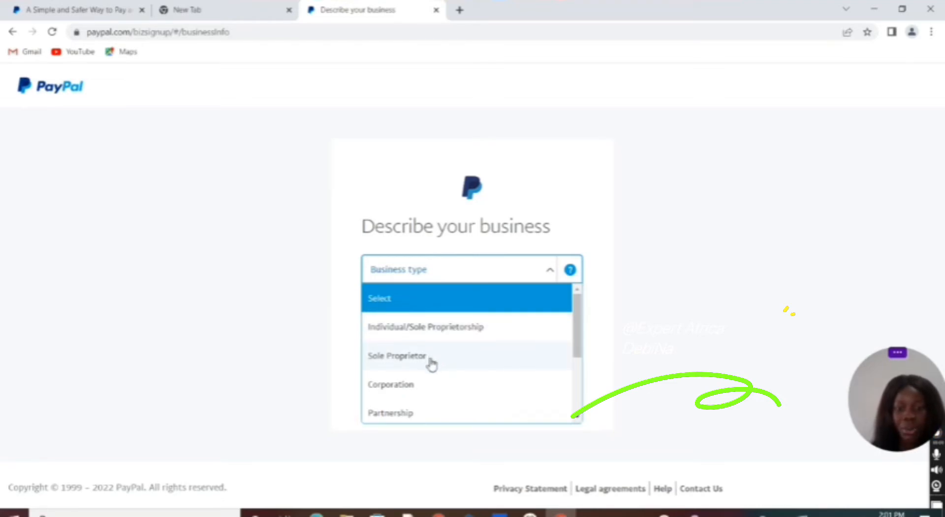
Step: Set Individual/Sole Proprietorship with category 'Digital Goods Media–Books, Movies, Music' and continue
left_click(425, 327)
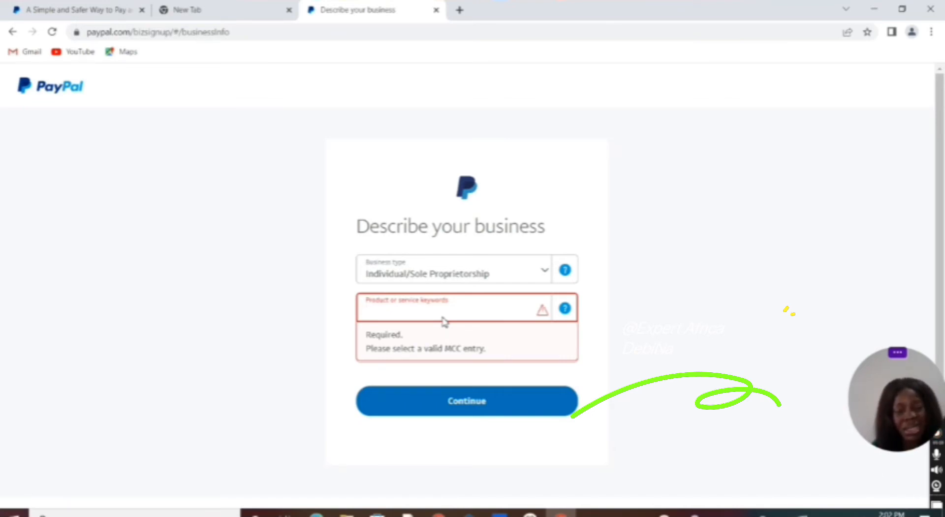
type("mar")
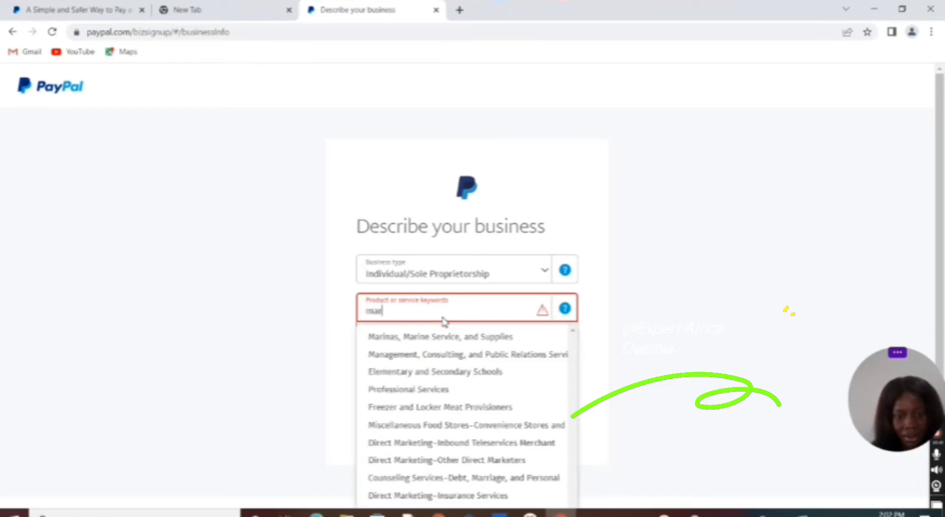
type("k")
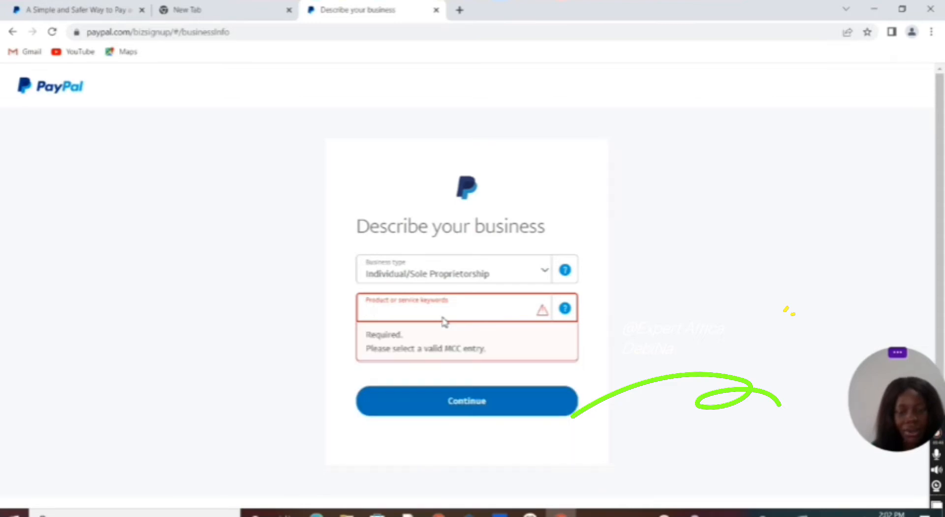
type("di")
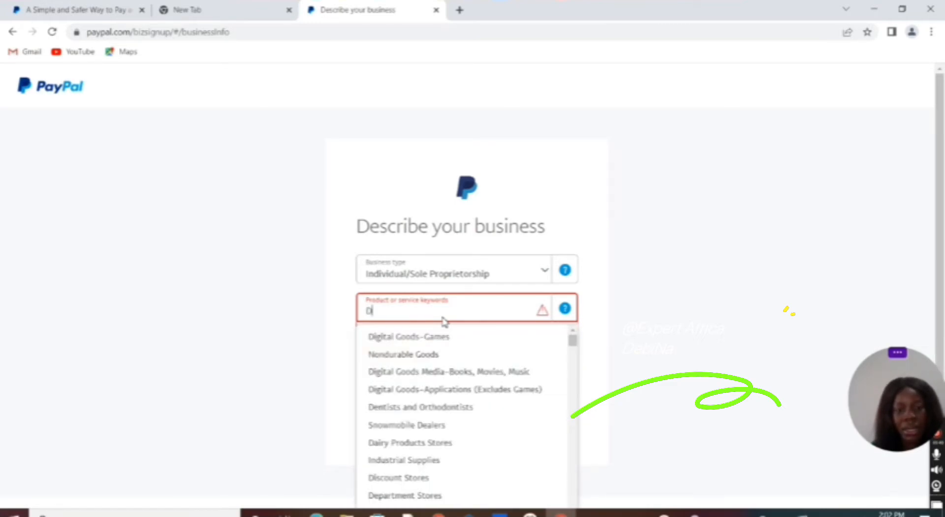
type("igital mar")
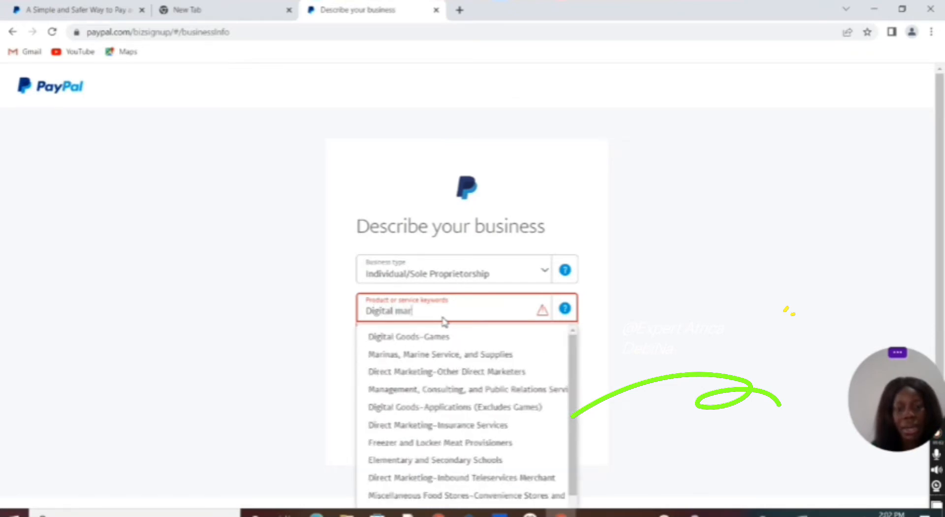
type("ke")
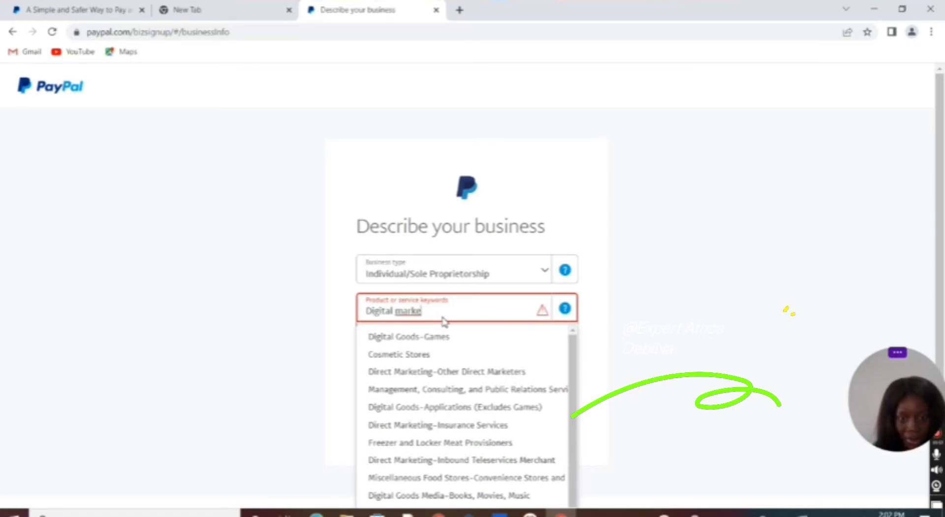
mouse_move(446, 318)
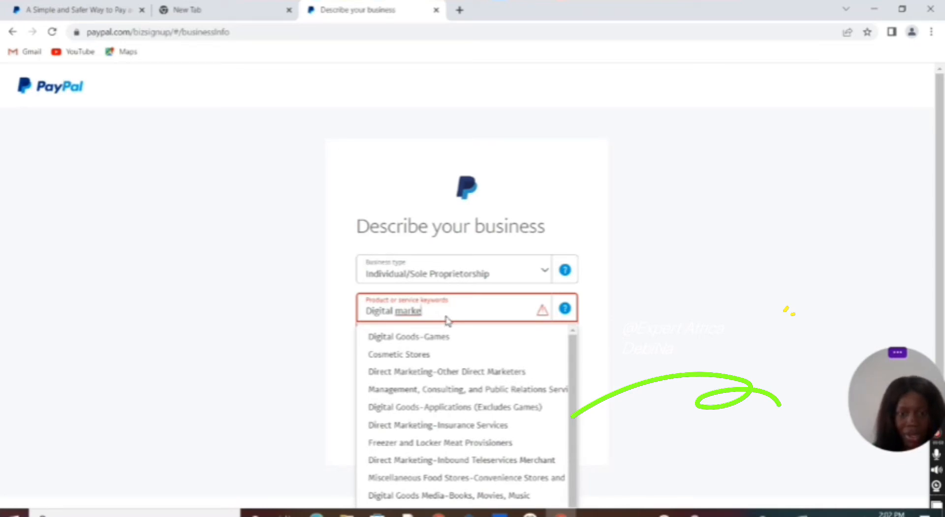
mouse_move(428, 495)
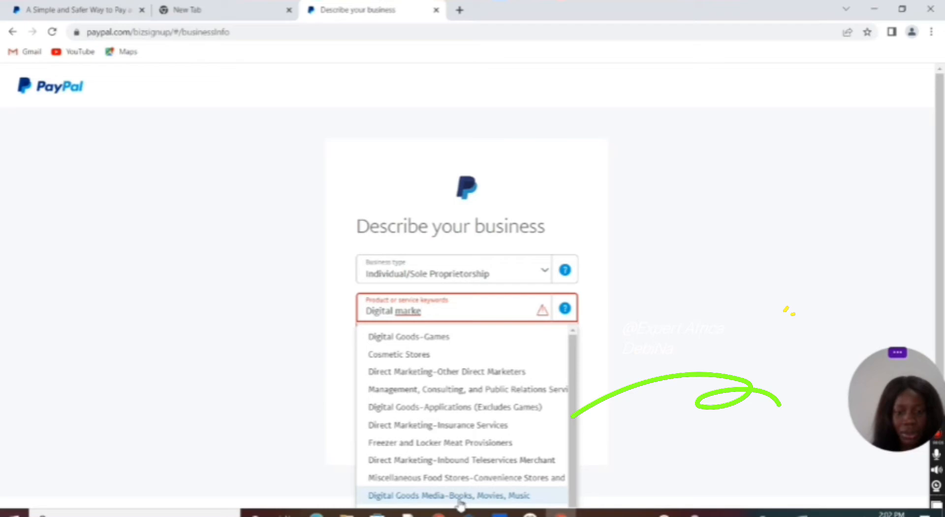
left_click(449, 495)
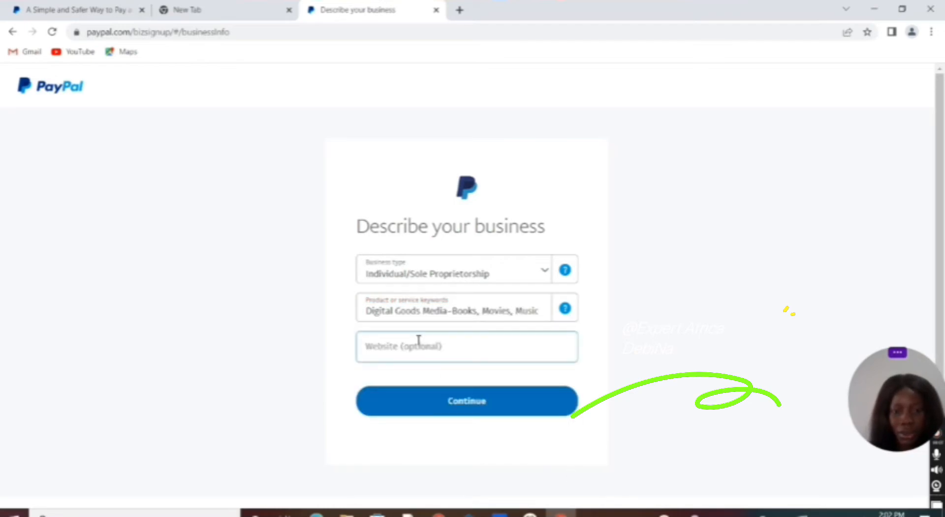
mouse_move(473, 376)
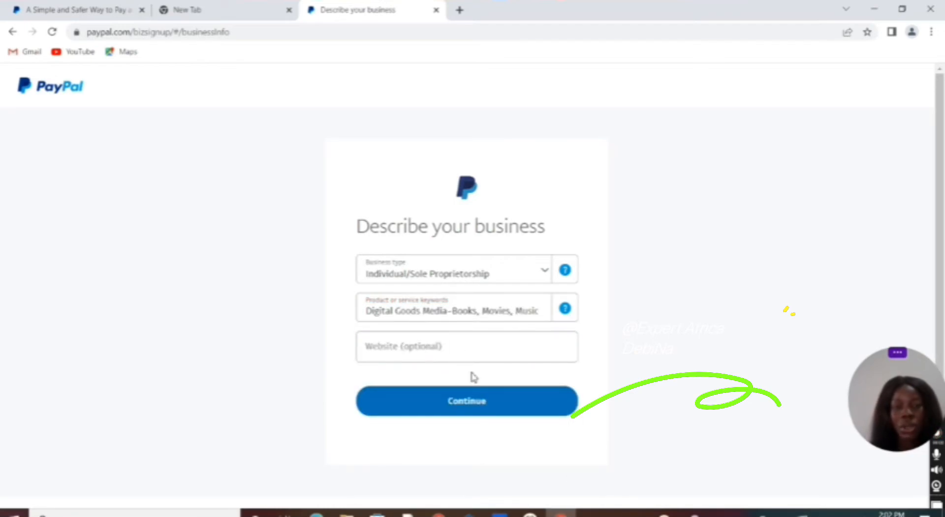
left_click(465, 400)
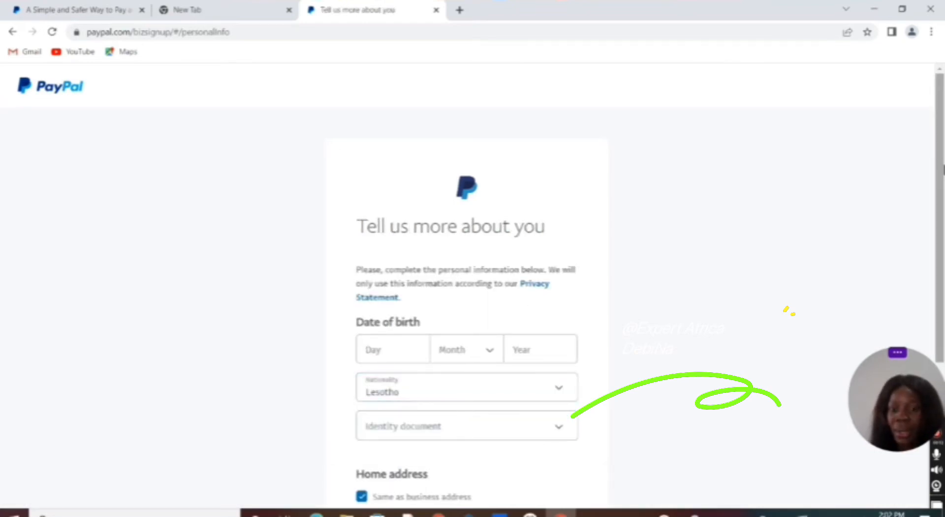
scroll("down", 3)
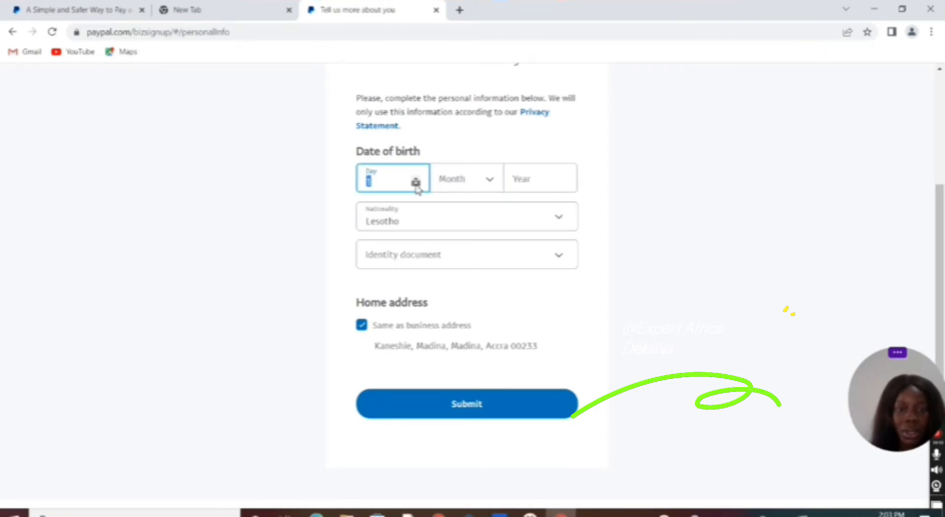
left_click(466, 178)
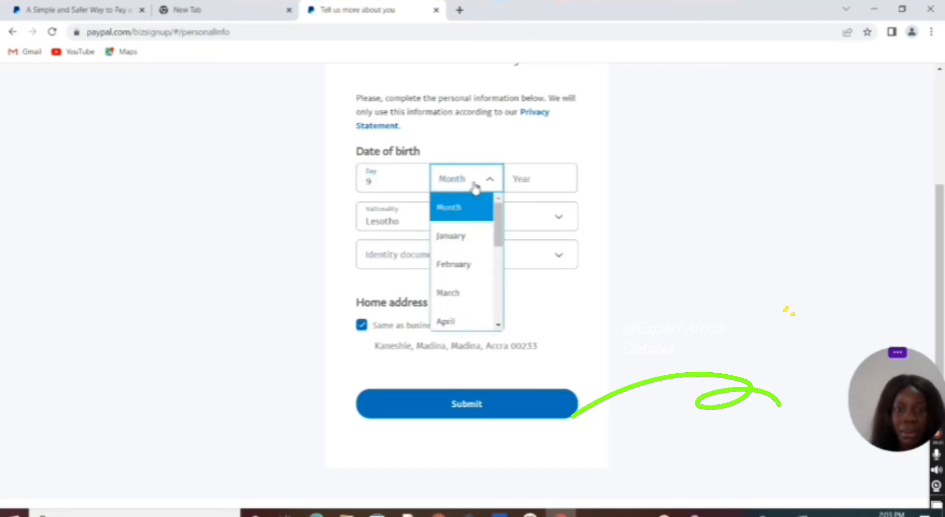
left_click(449, 235)
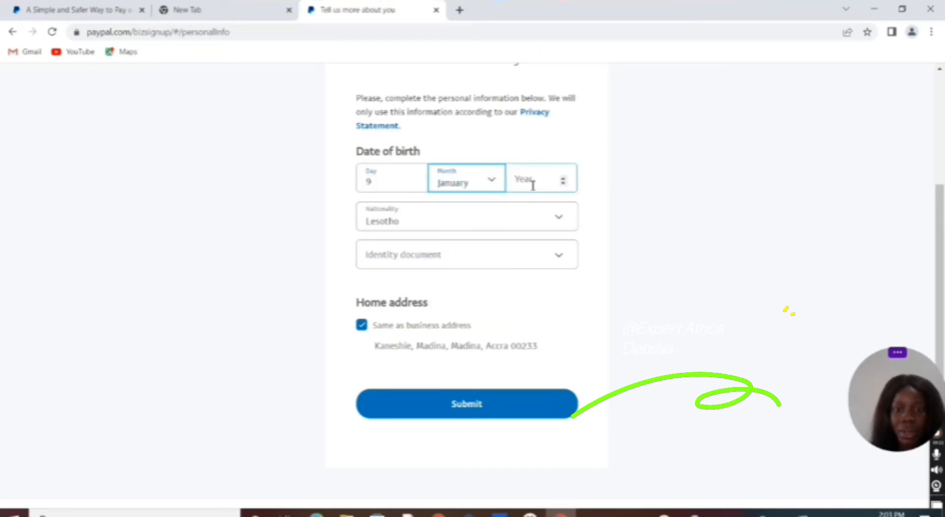
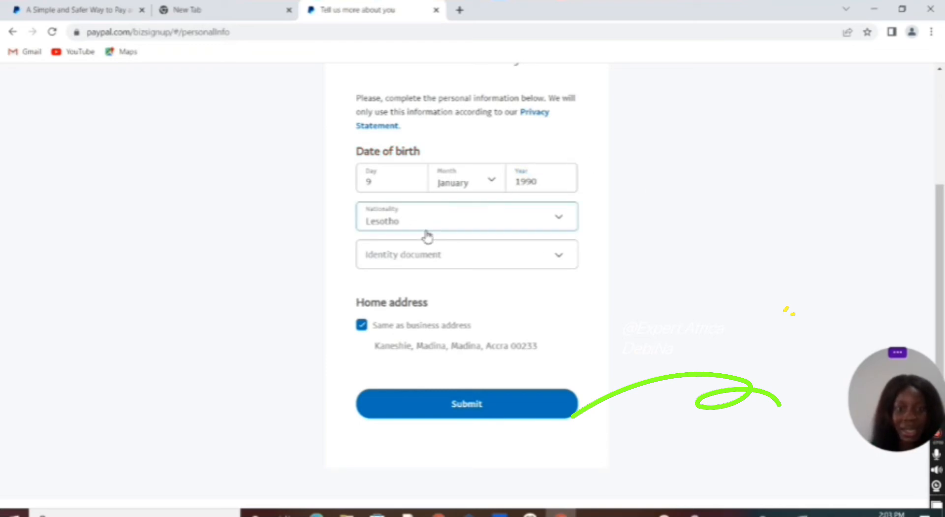
Step: Set nationality to Ghana and identity document type to National ID
left_click(465, 216)
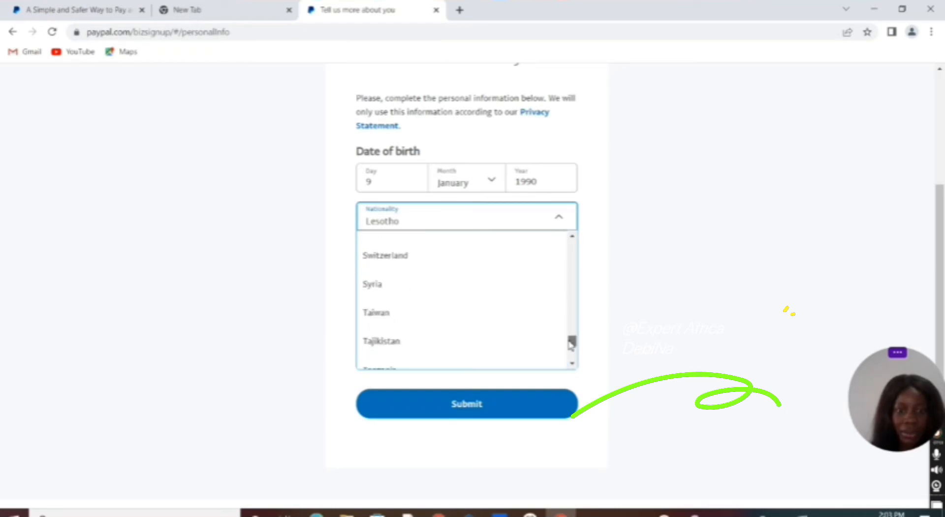
scroll("up", 3)
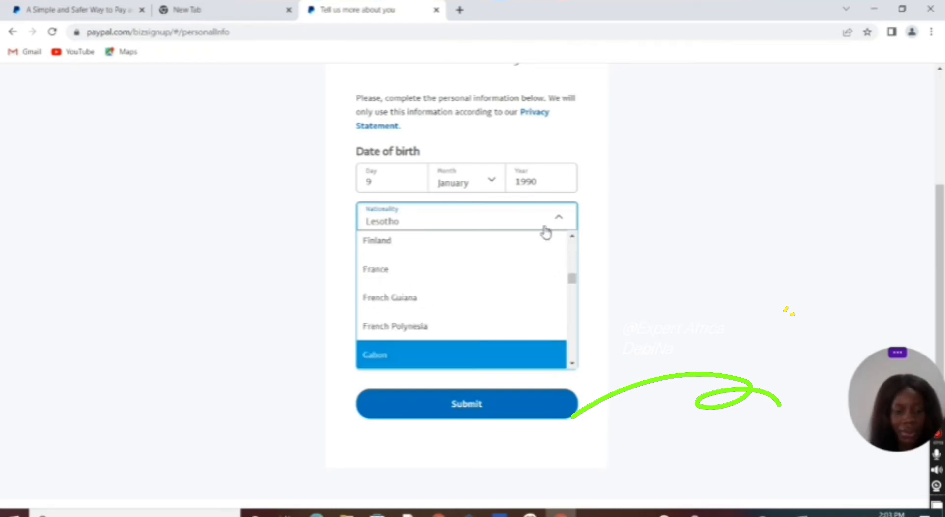
mouse_move(524, 283)
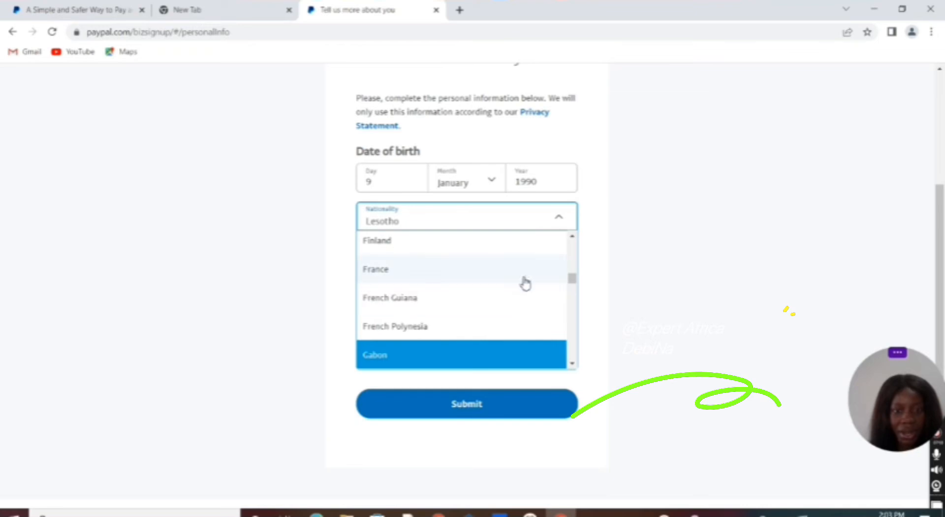
scroll("down", 3)
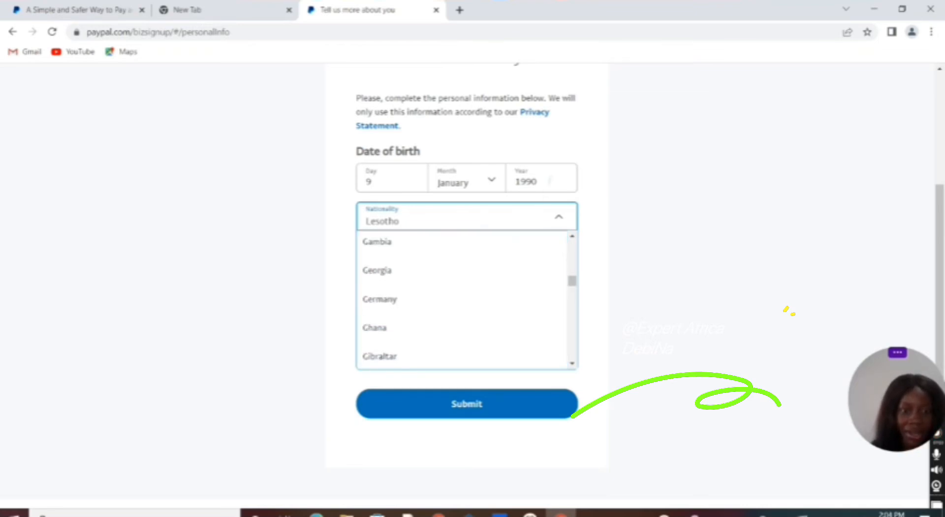
left_click(373, 327)
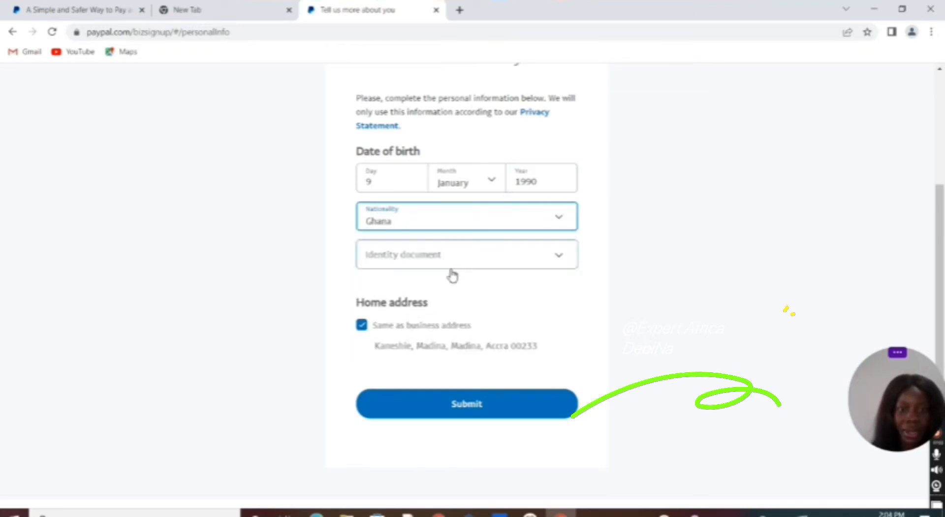
left_click(465, 254)
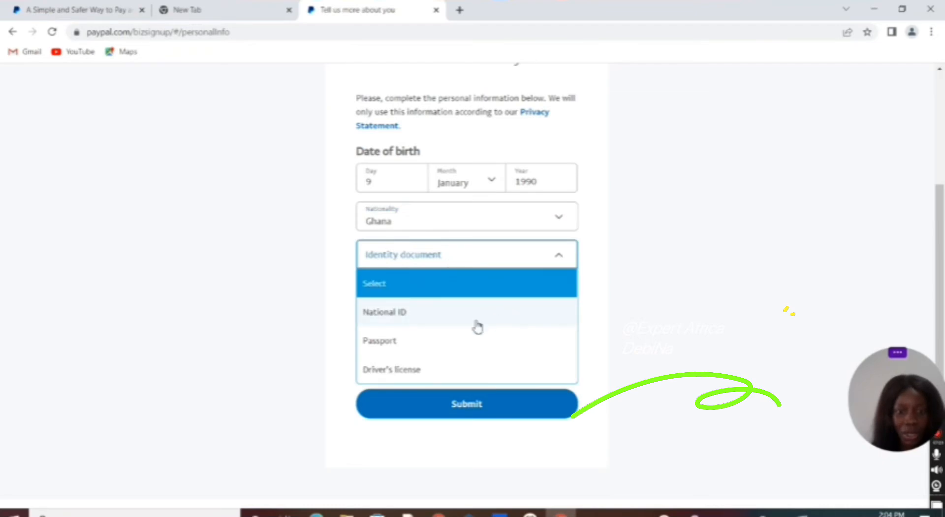
left_click(384, 312)
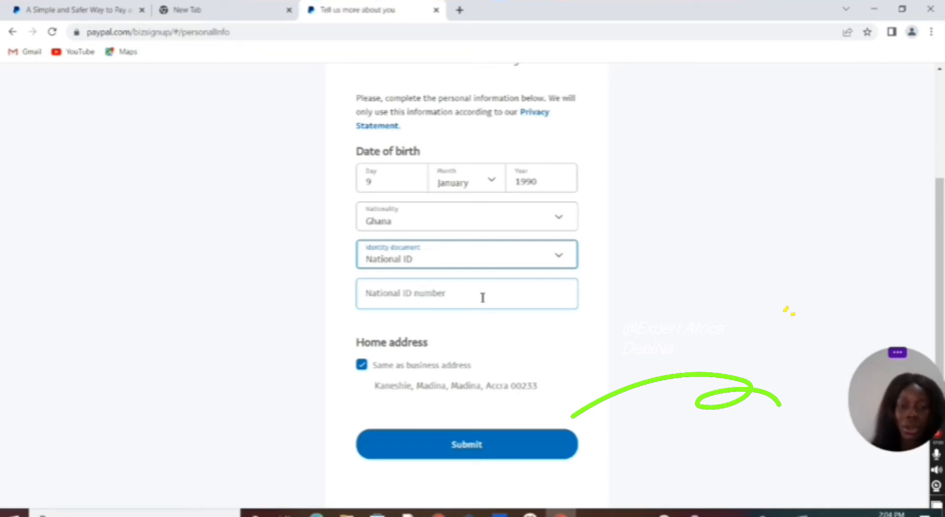
left_click(467, 293)
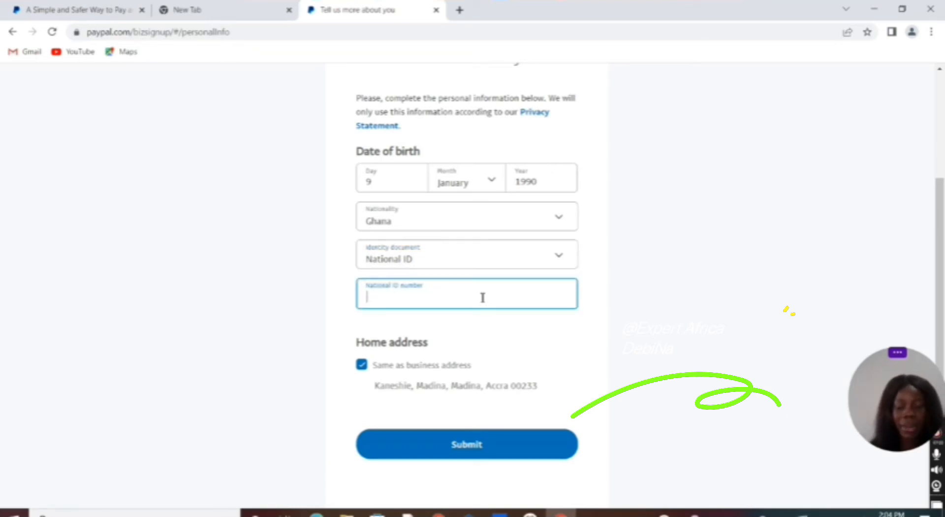
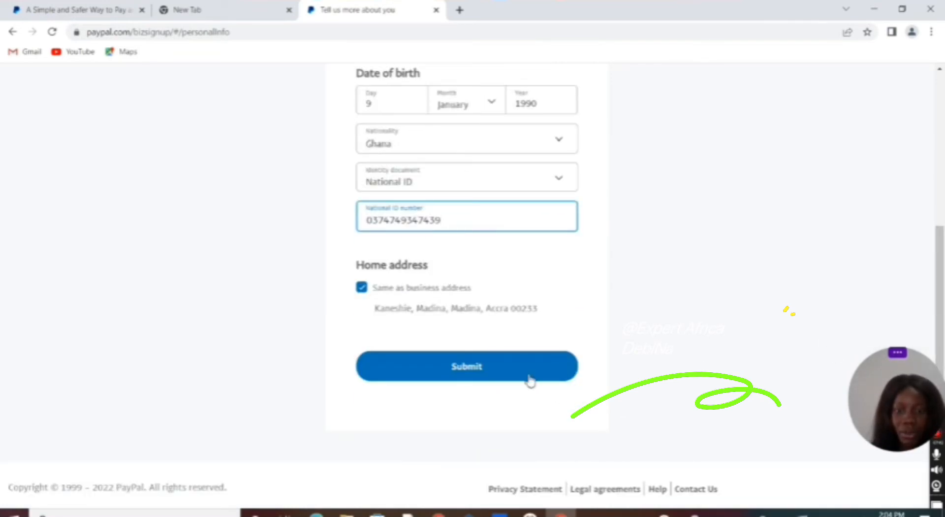
Step: Submit the details and scroll through the new Amaserwabiz business dashboard
left_click(465, 365)
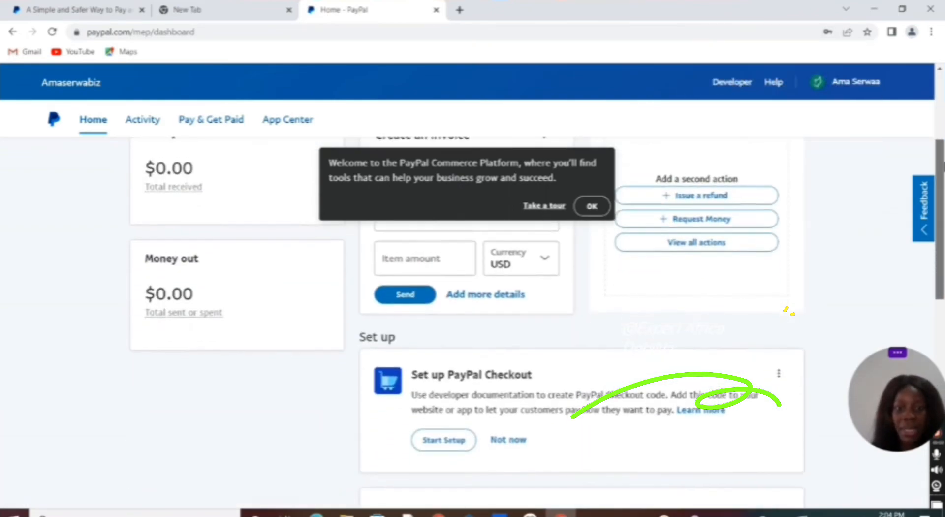
scroll("up", 3)
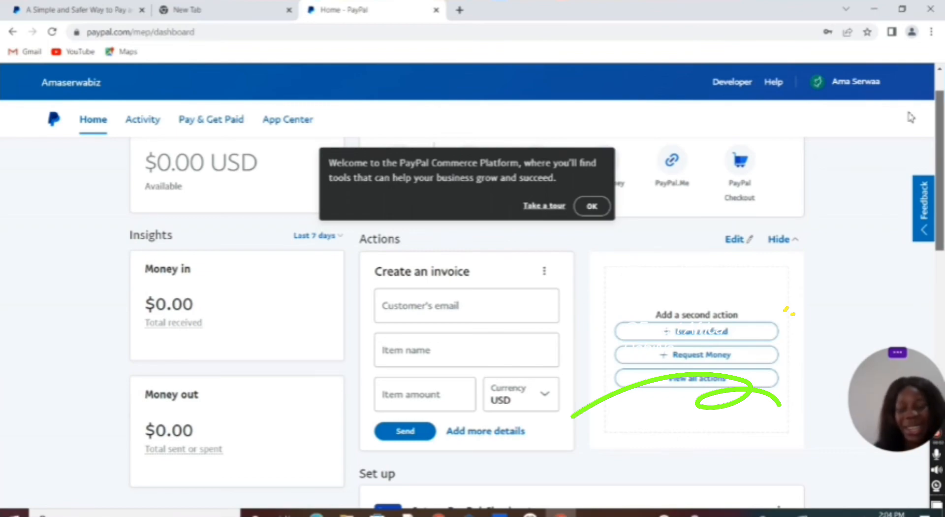
scroll("down", 3)
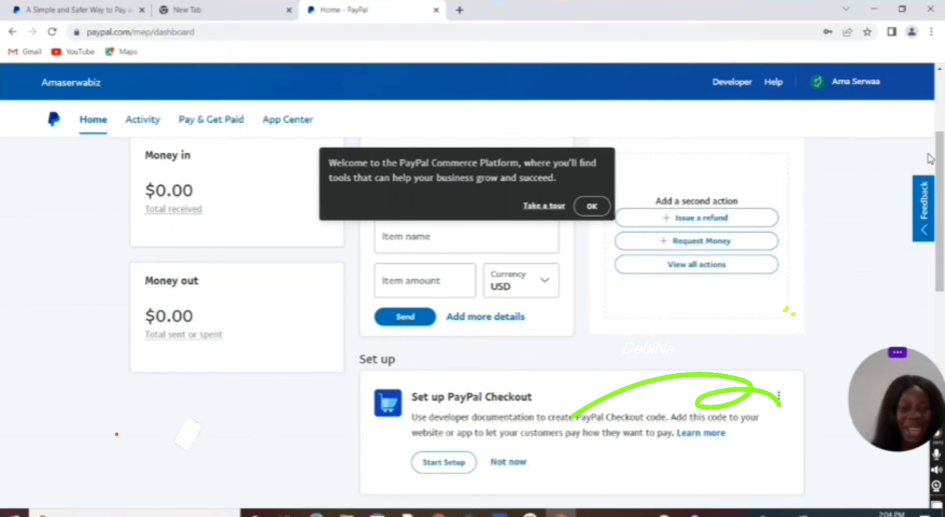